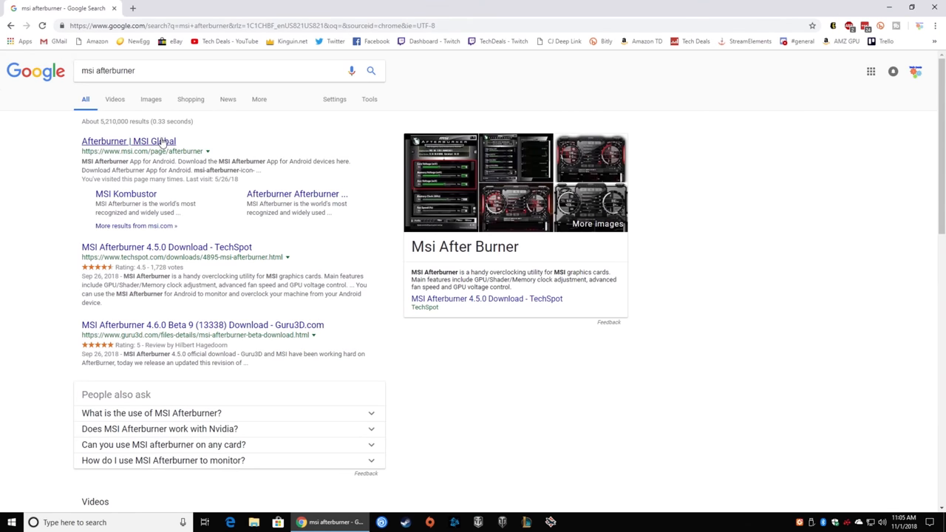
pyautogui.moveTo(155, 145)
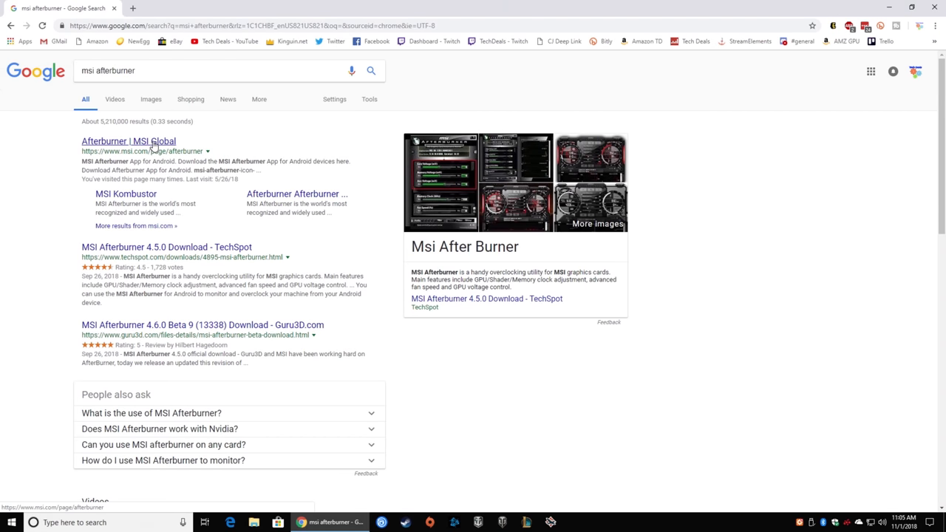
# - Download the Afterburner beta installer from the official MSI Afterburner page
pyautogui.click(128, 141)
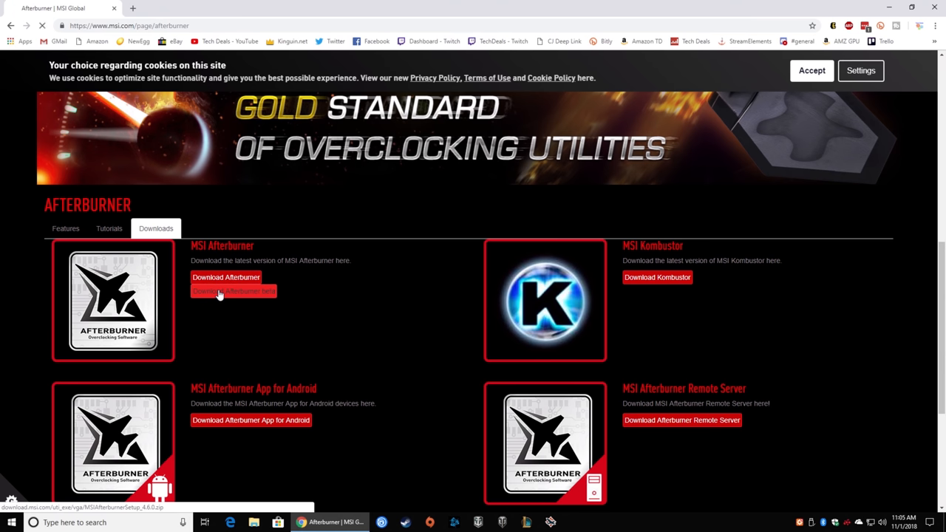
pyautogui.click(233, 291)
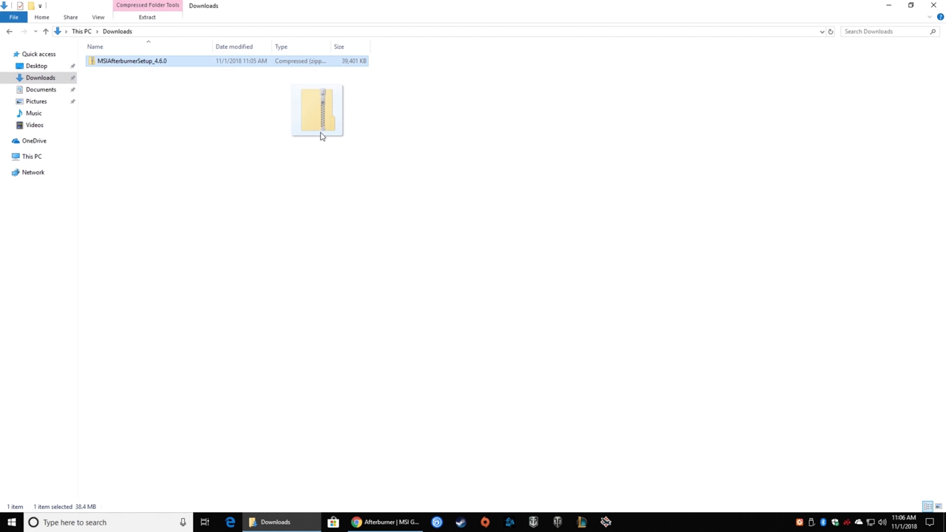
# - Extract the Afterburner zip here with 7-Zip and select MSIAfterburnerSetup460Beta9
pyautogui.rightClick(318, 111)
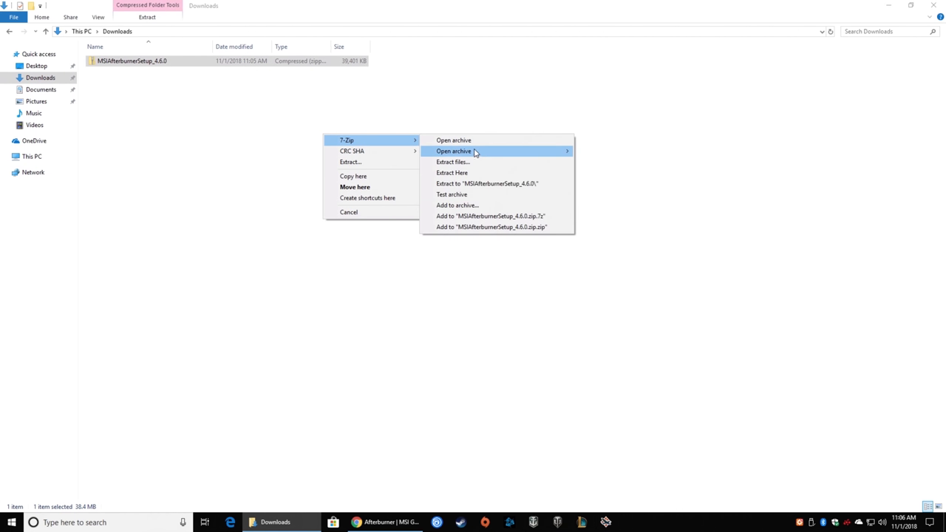
pyautogui.click(451, 172)
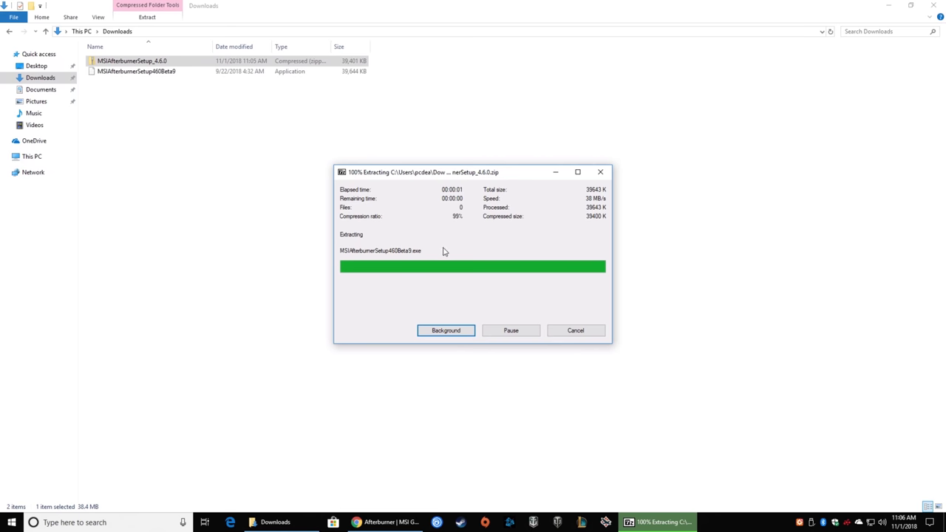
pyautogui.click(445, 331)
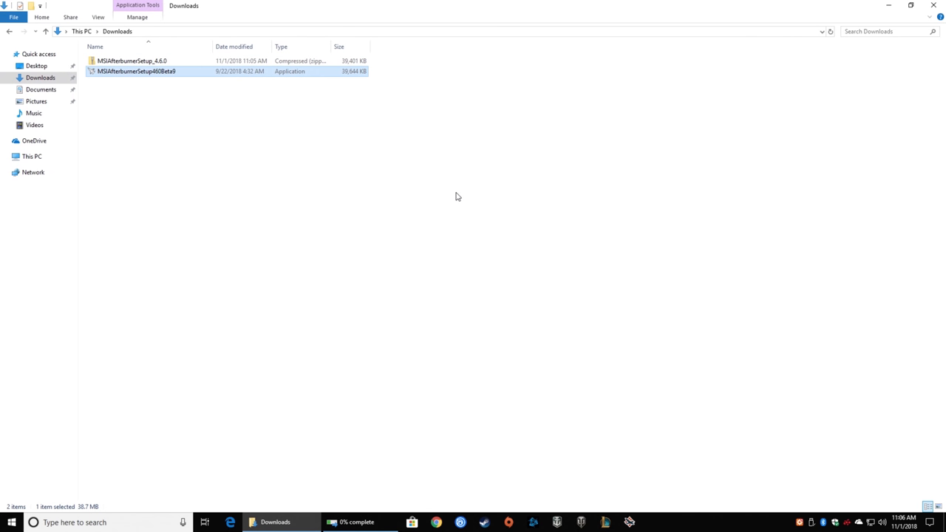
# - Run Afterburner setup in English with both components and default folder, and install
pyautogui.doubleClick(136, 71)
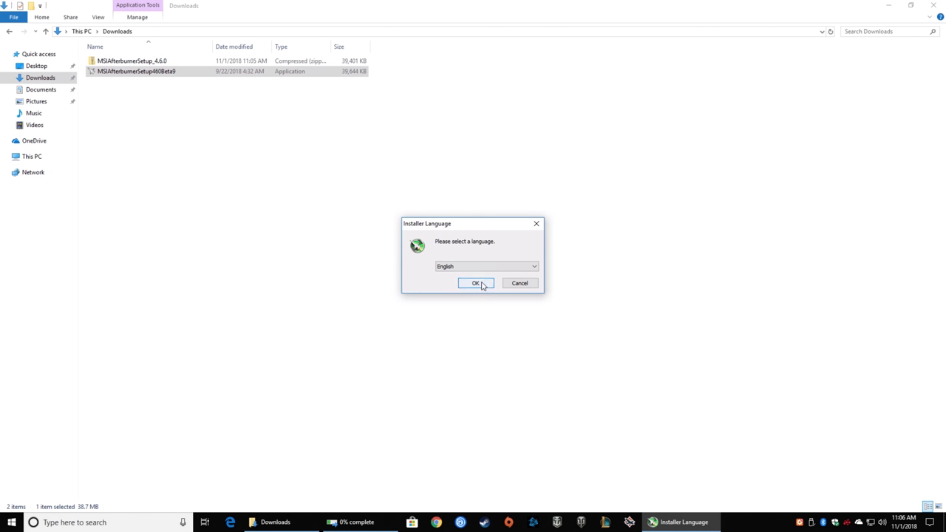
pyautogui.click(476, 283)
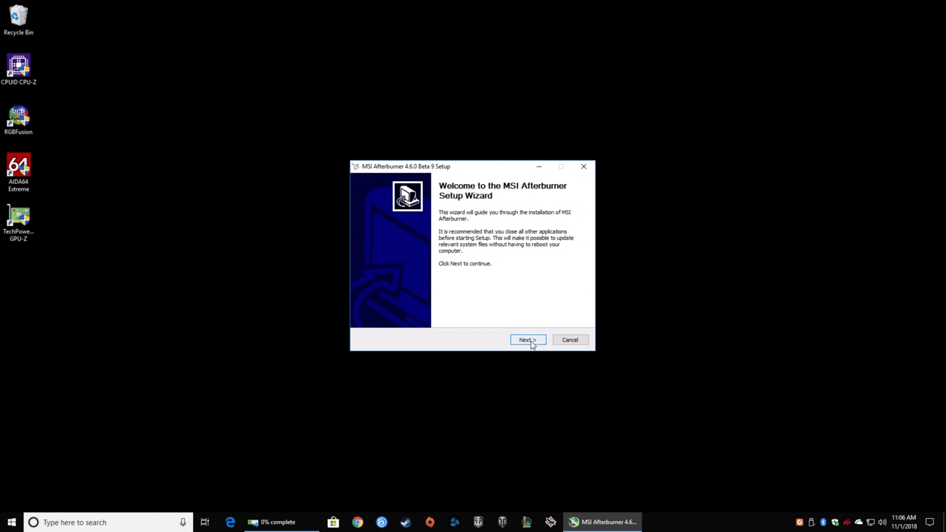
pyautogui.click(527, 340)
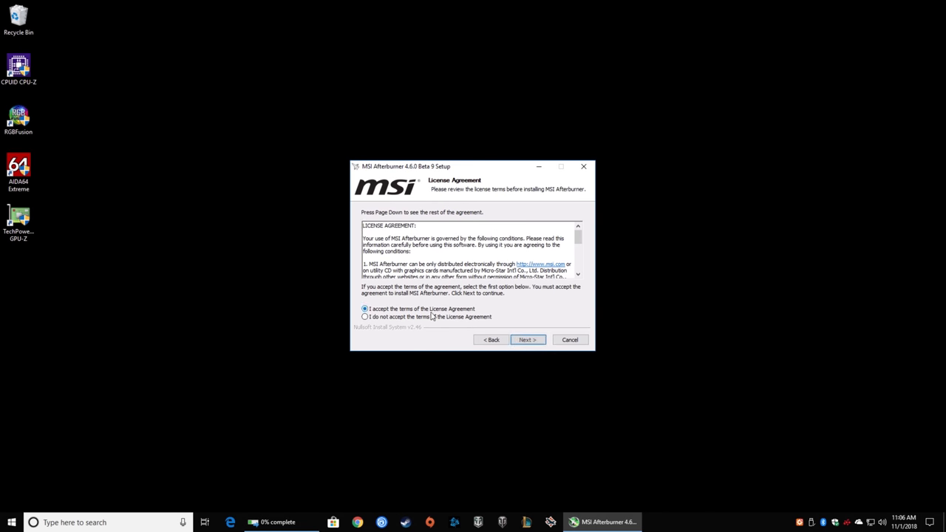
pyautogui.click(528, 340)
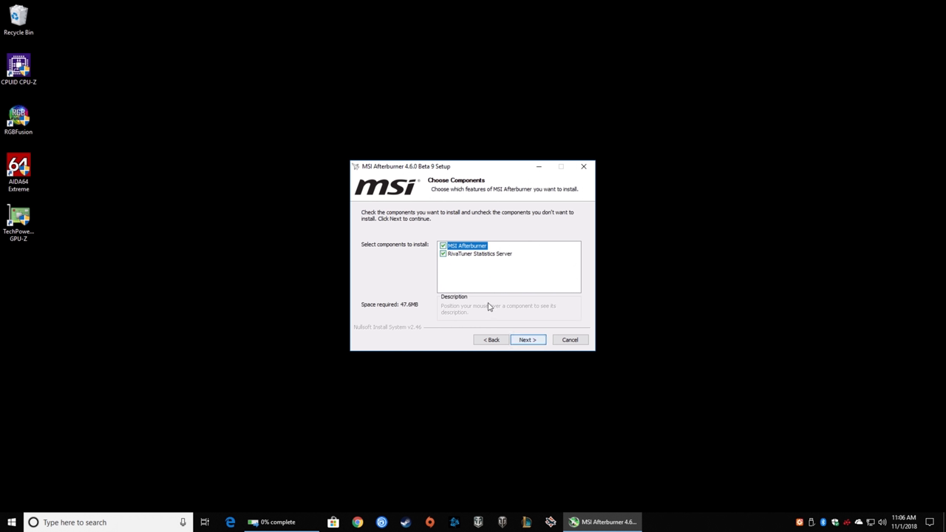
pyautogui.moveTo(473, 260)
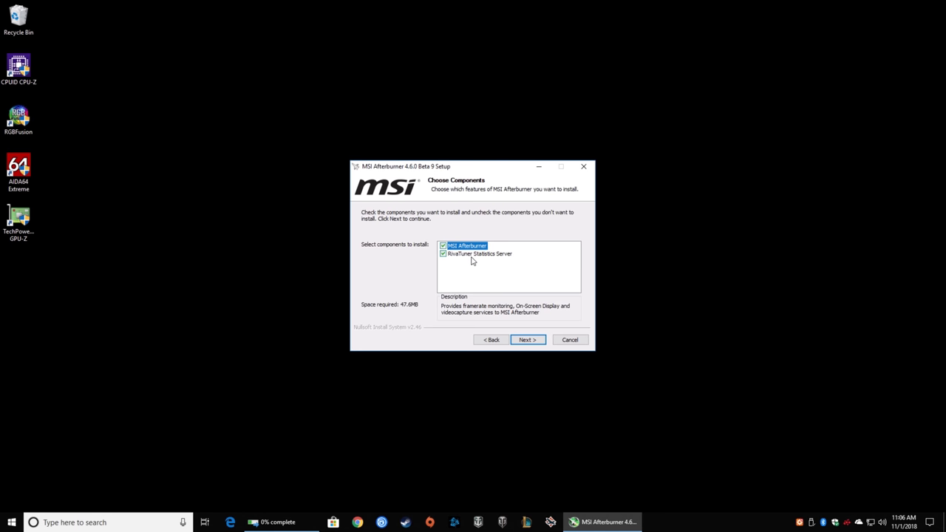
pyautogui.click(527, 339)
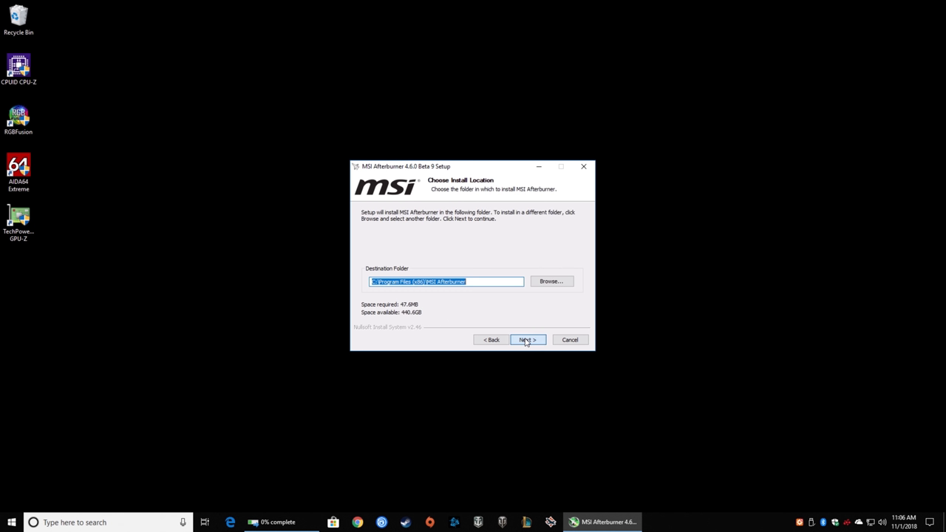
pyautogui.click(527, 339)
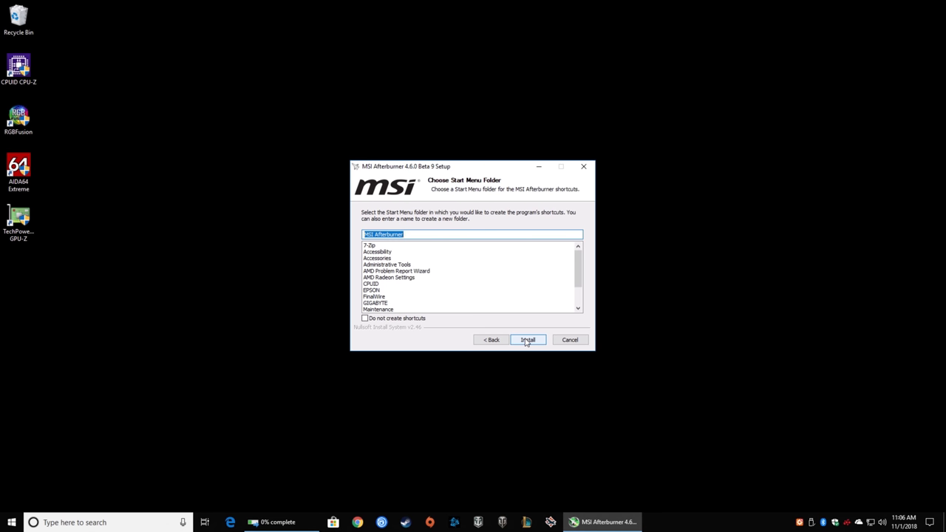
pyautogui.click(528, 339)
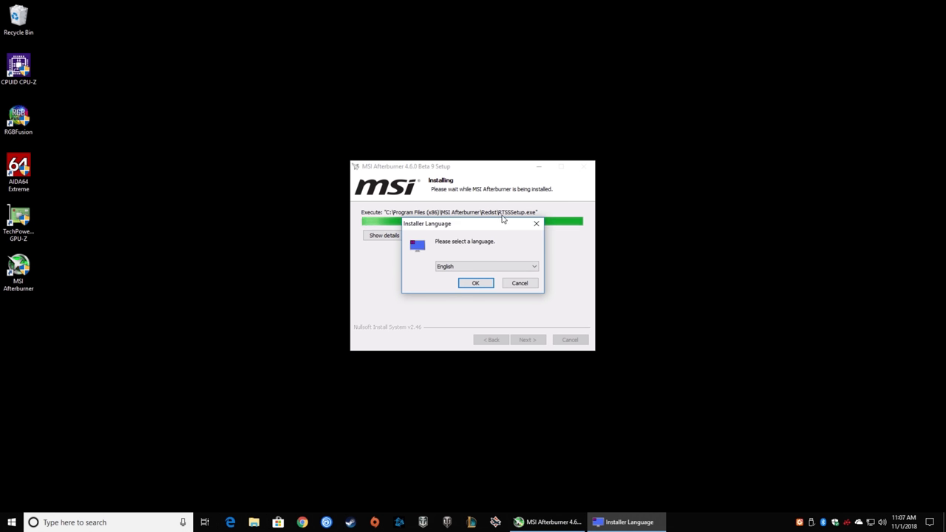
pyautogui.moveTo(512, 220)
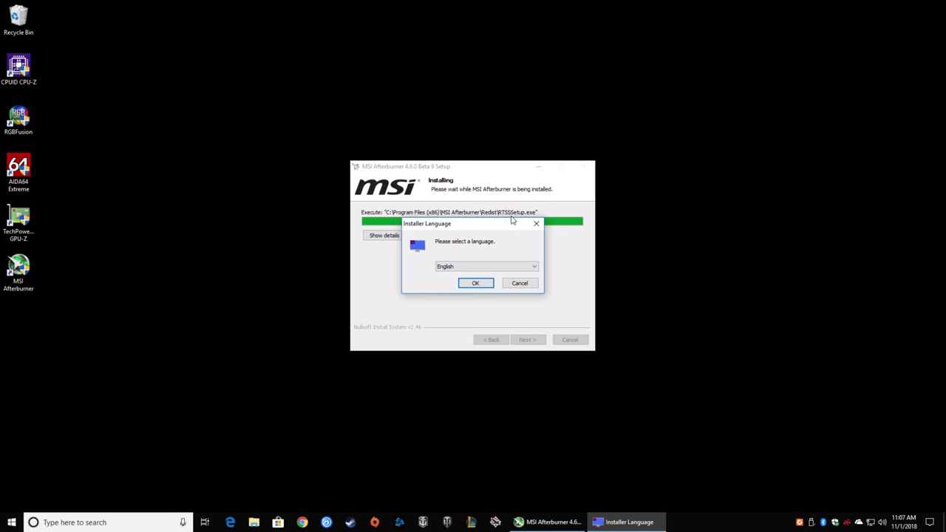
# - Run the RivaTuner installer in English and accept its license terms
pyautogui.click(475, 283)
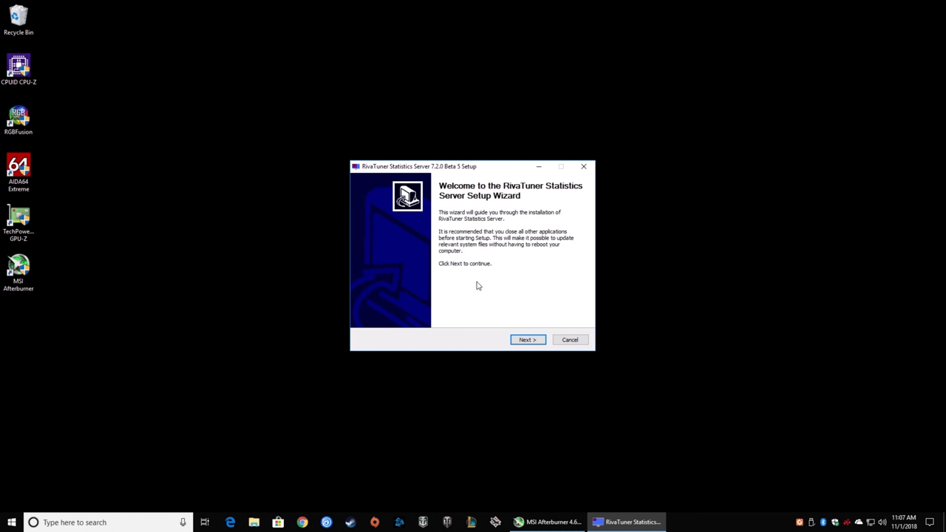
pyautogui.moveTo(492, 194)
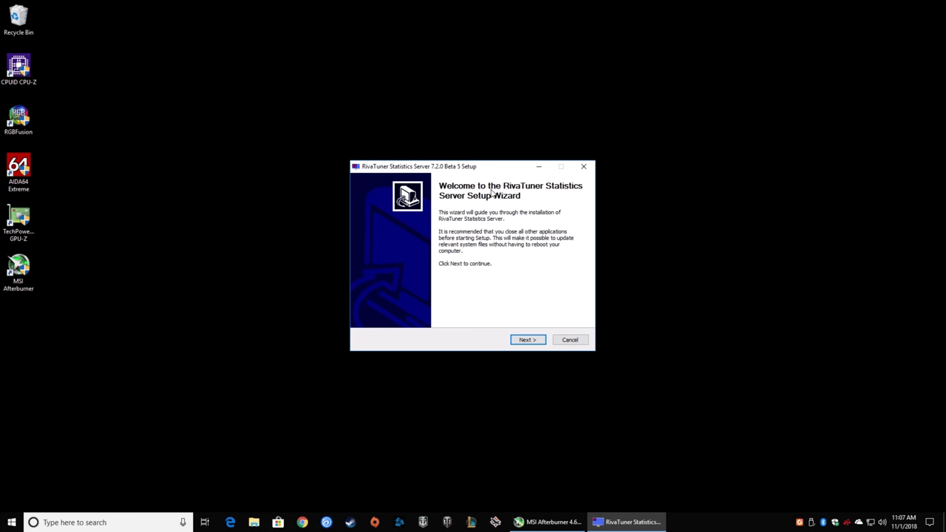
pyautogui.click(527, 339)
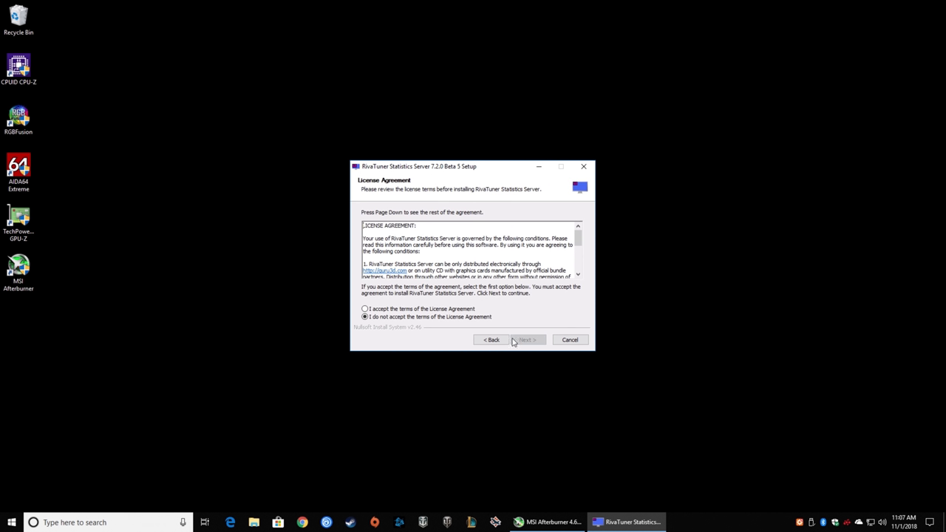
pyautogui.click(364, 310)
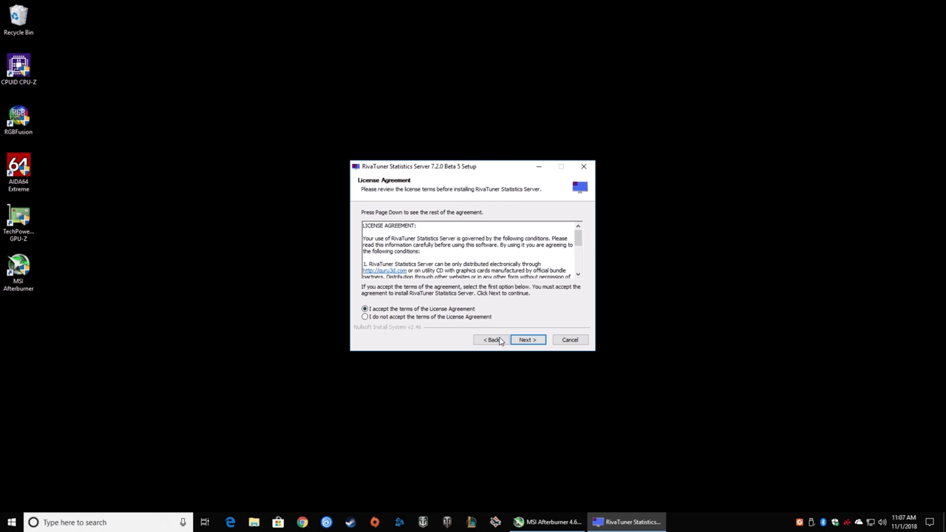
pyautogui.click(528, 340)
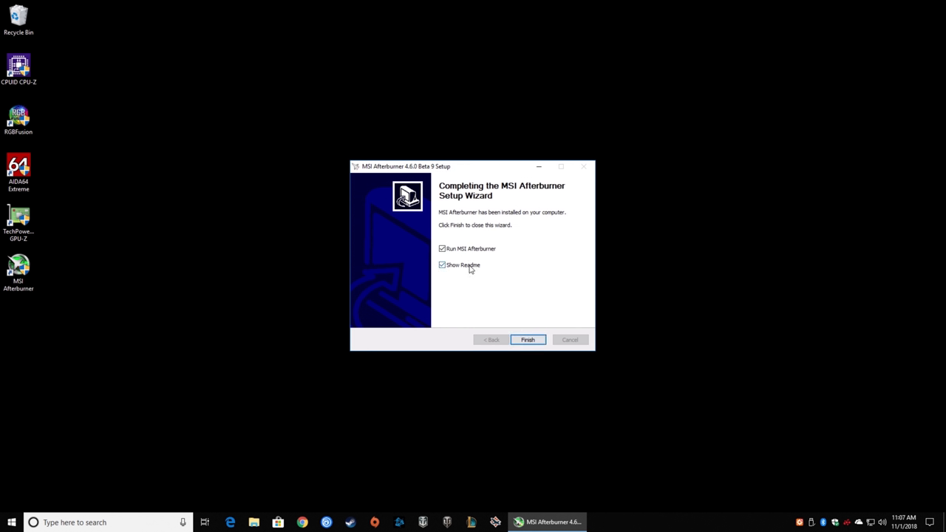
# - Finish the setup wizard and launch MSI Afterburner from the desktop shortcut
pyautogui.click(527, 339)
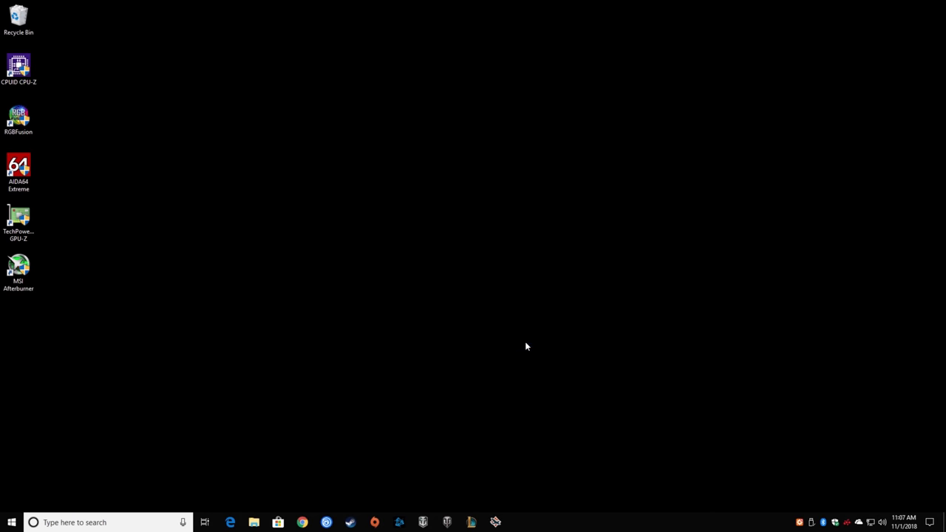
pyautogui.doubleClick(19, 267)
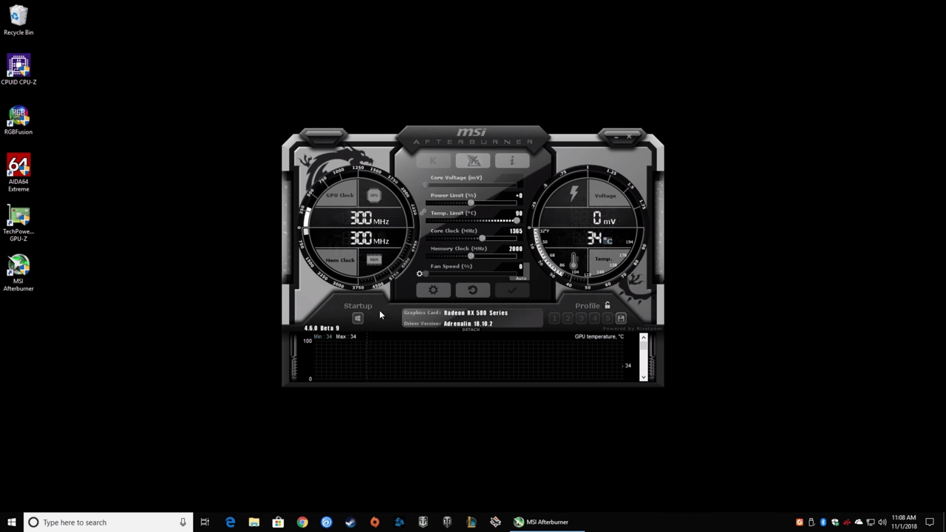
pyautogui.moveTo(433, 290)
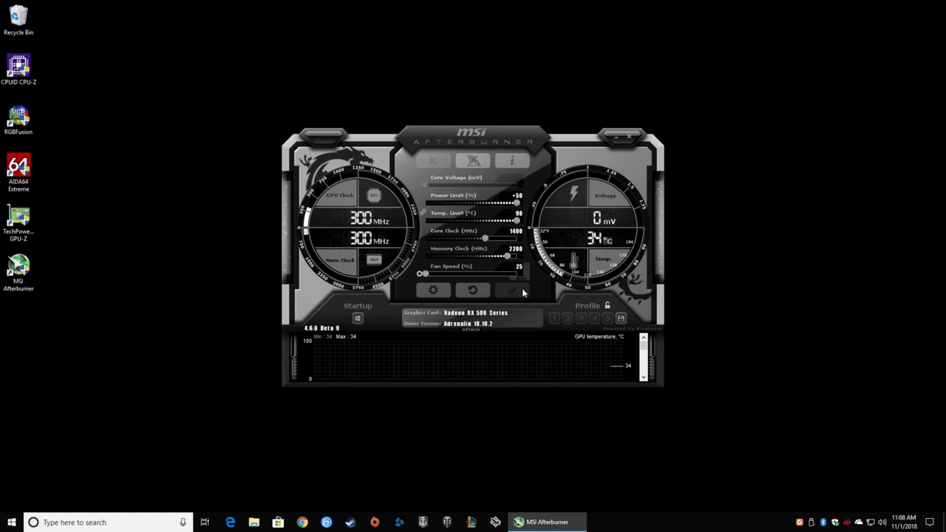
pyautogui.moveTo(519, 264)
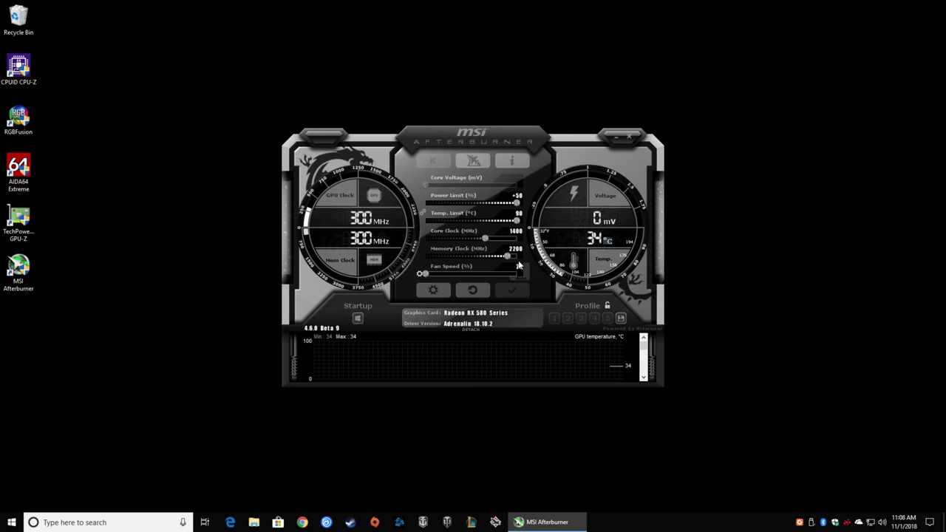
pyautogui.moveTo(518, 231)
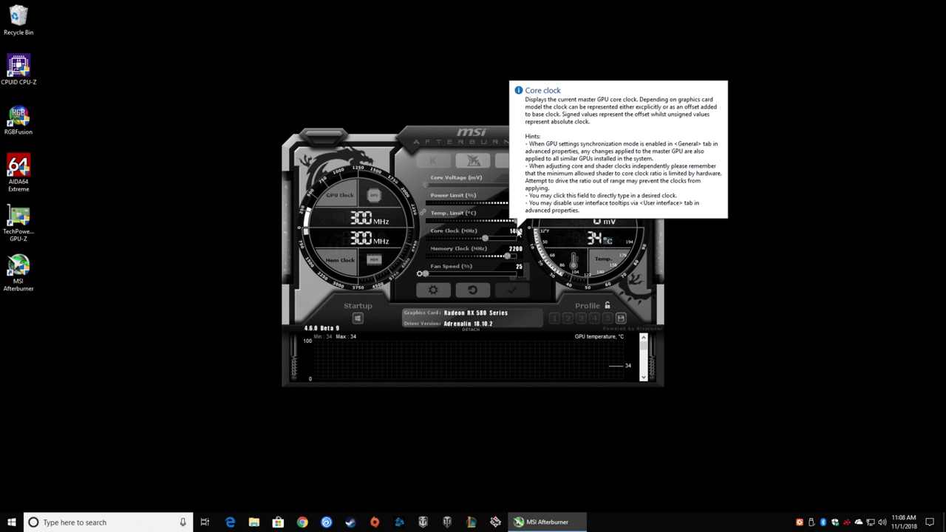
pyautogui.moveTo(473, 290)
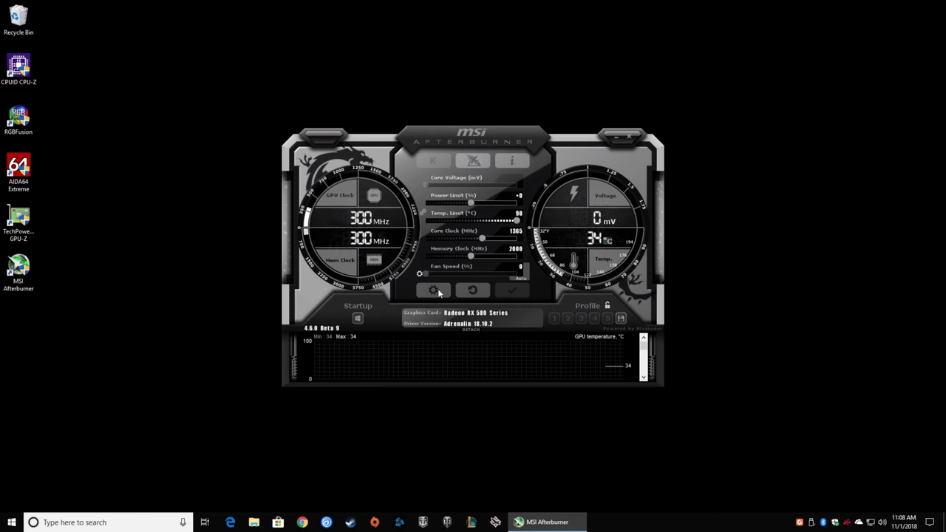
# - Enable Start minimized, leave Start with Windows off, and enable unified GPU usage monitoring
pyautogui.click(434, 290)
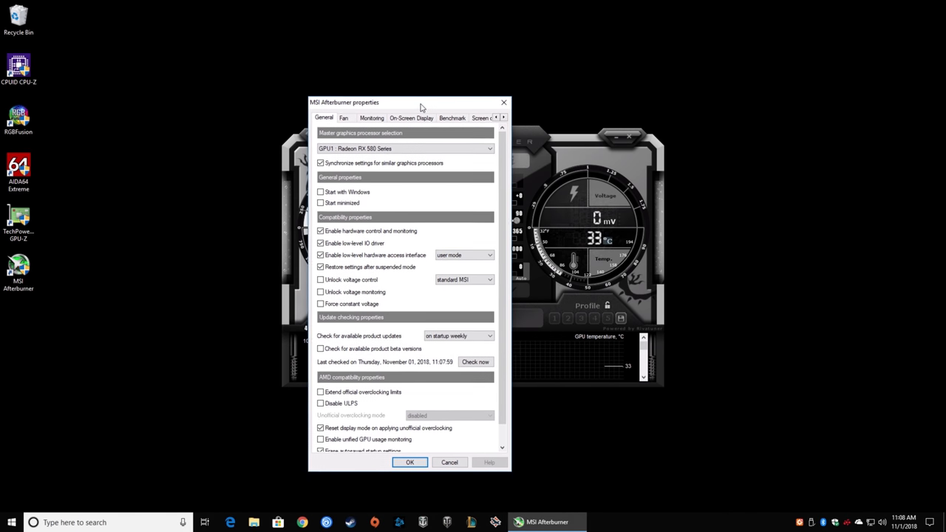
pyautogui.moveTo(421, 102); pyautogui.dragTo(425, 67)
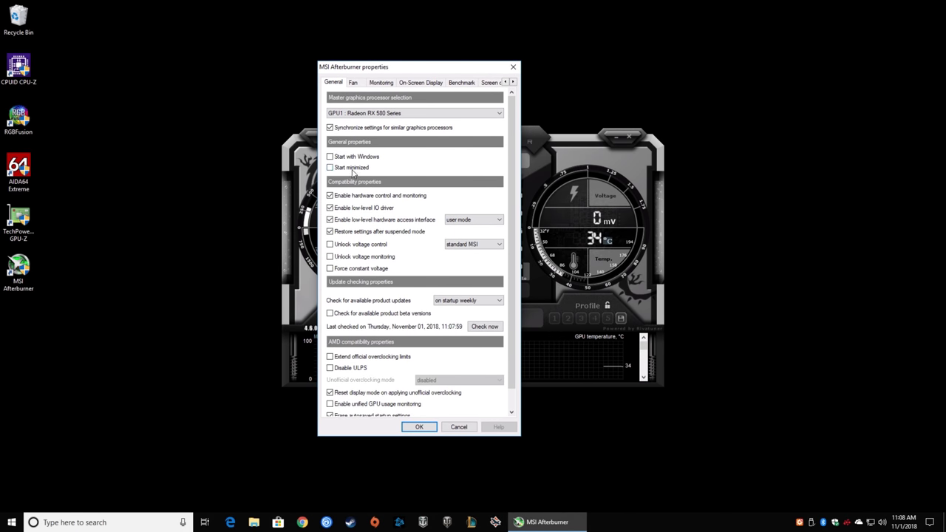
pyautogui.click(330, 167)
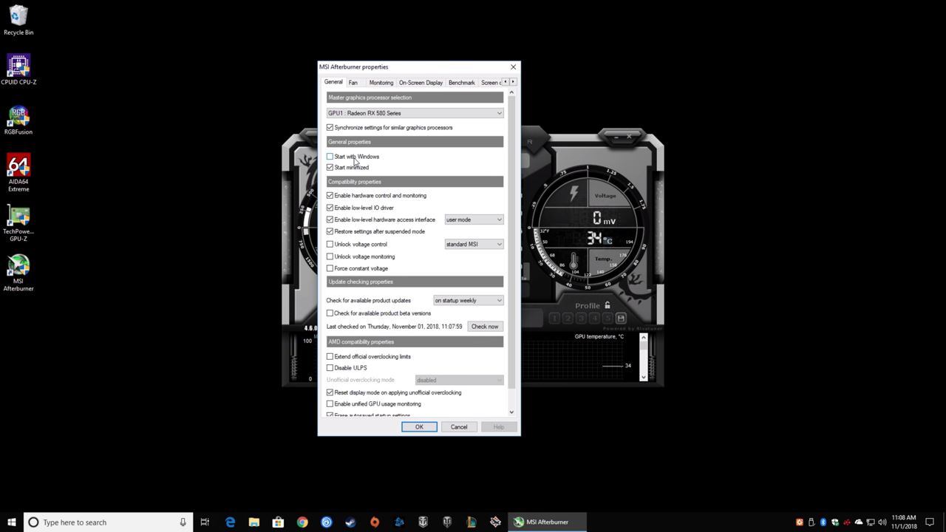
pyautogui.click(330, 156)
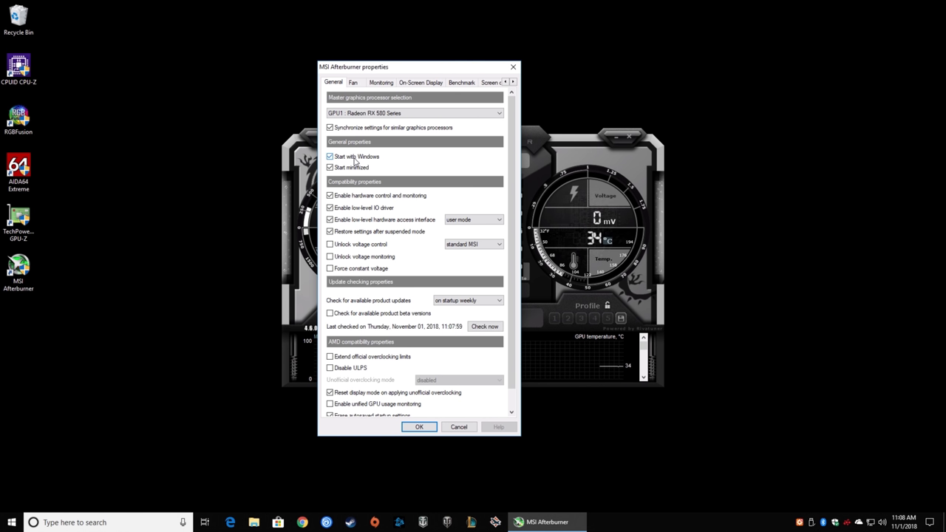
pyautogui.click(329, 156)
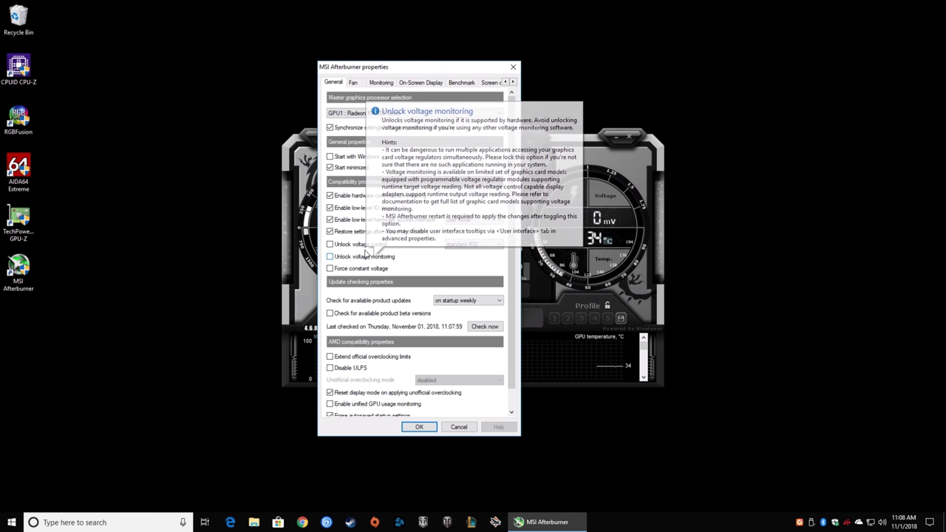
pyautogui.moveTo(355, 244)
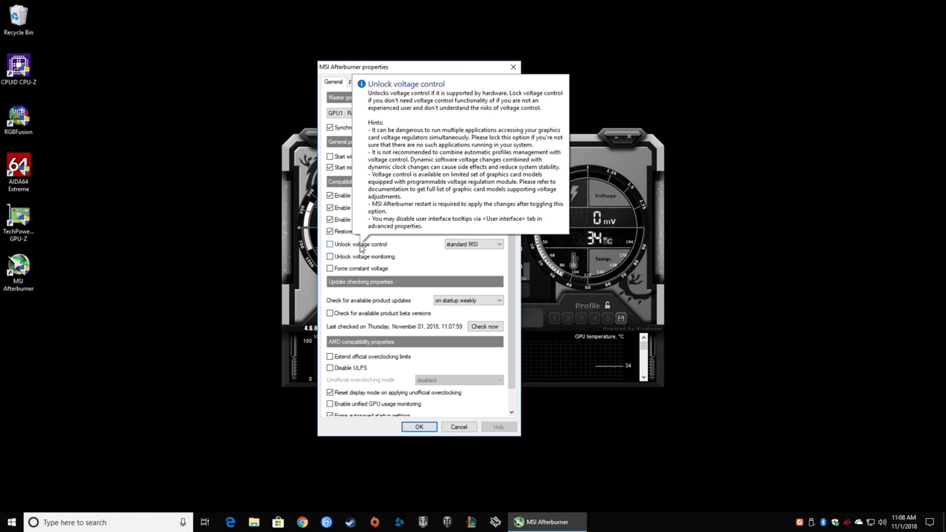
pyautogui.moveTo(414, 258)
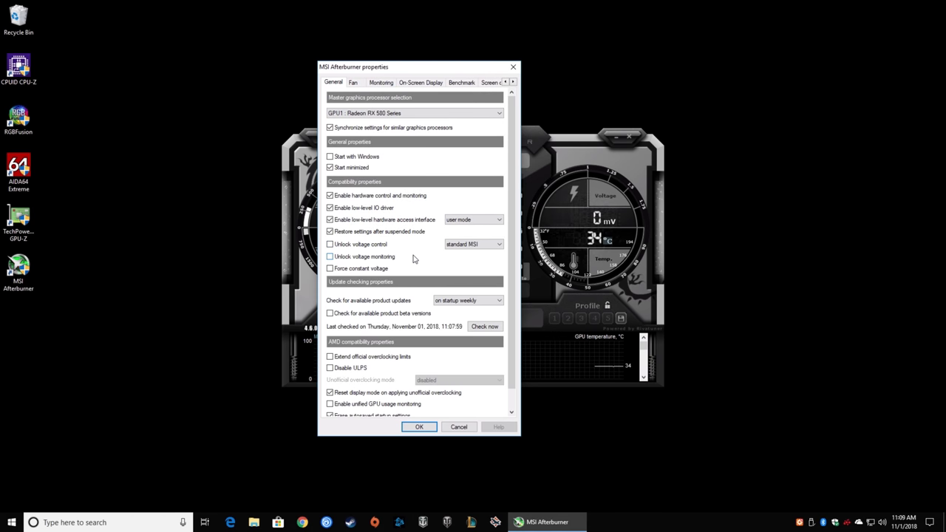
pyautogui.scroll(-3)
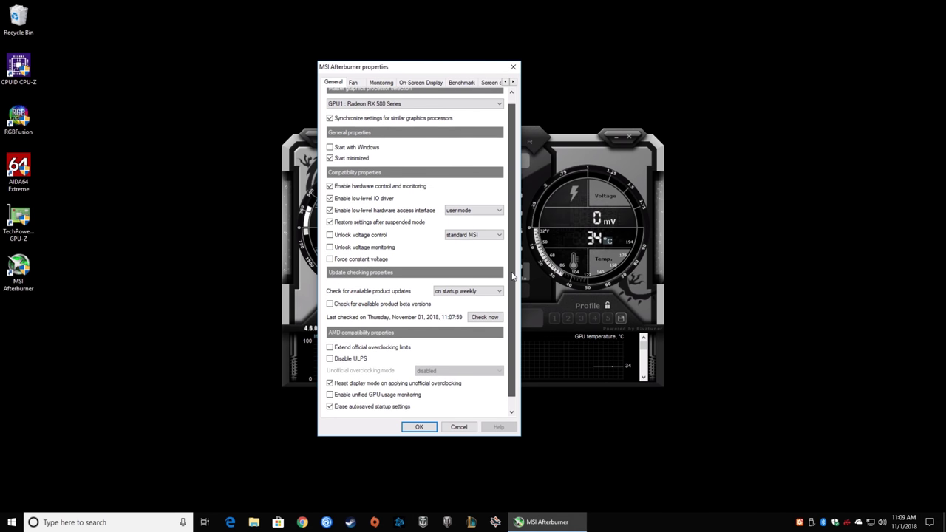
pyautogui.scroll(-3)
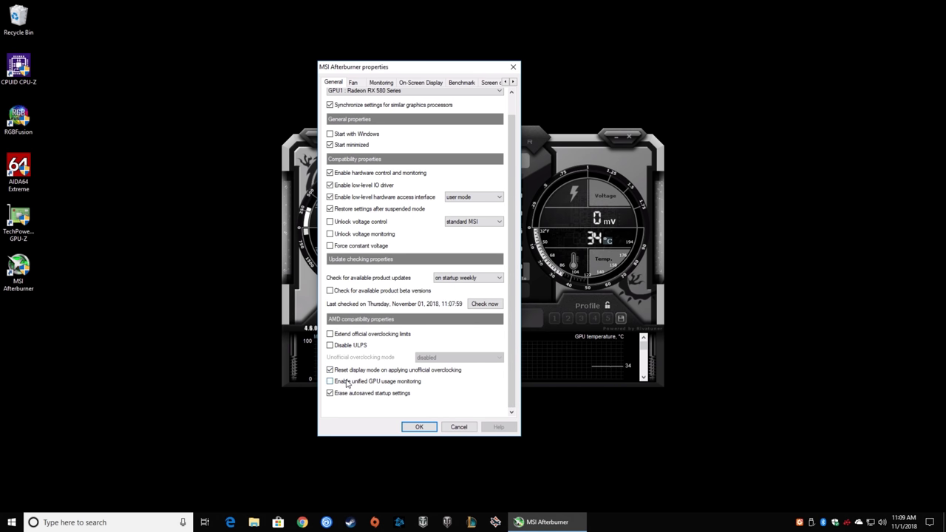
pyautogui.moveTo(330, 381)
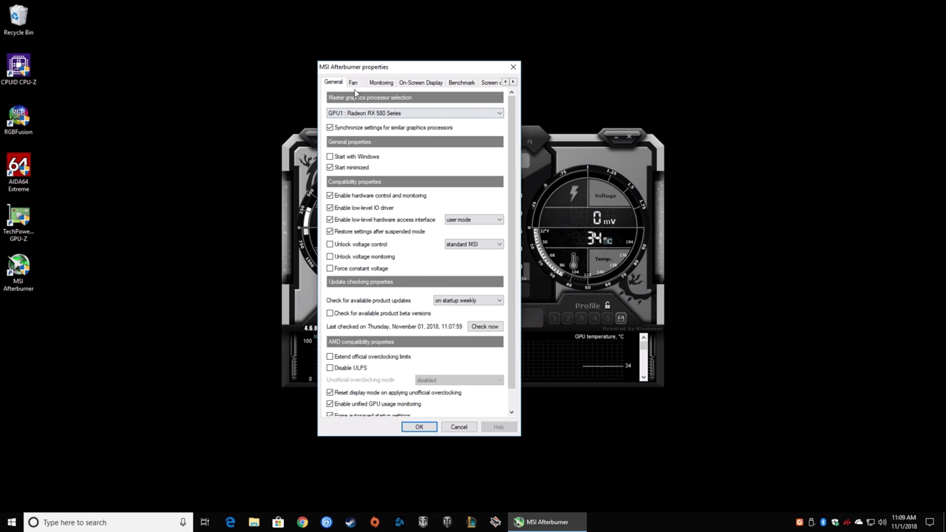
pyautogui.click(353, 82)
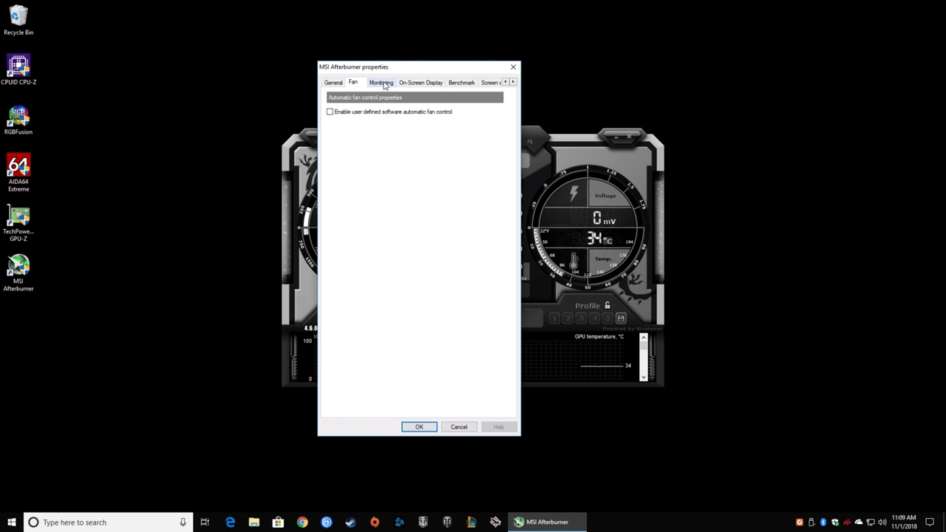
# - Browse the Monitoring, On-Screen Display and Benchmark settings pages
pyautogui.click(381, 82)
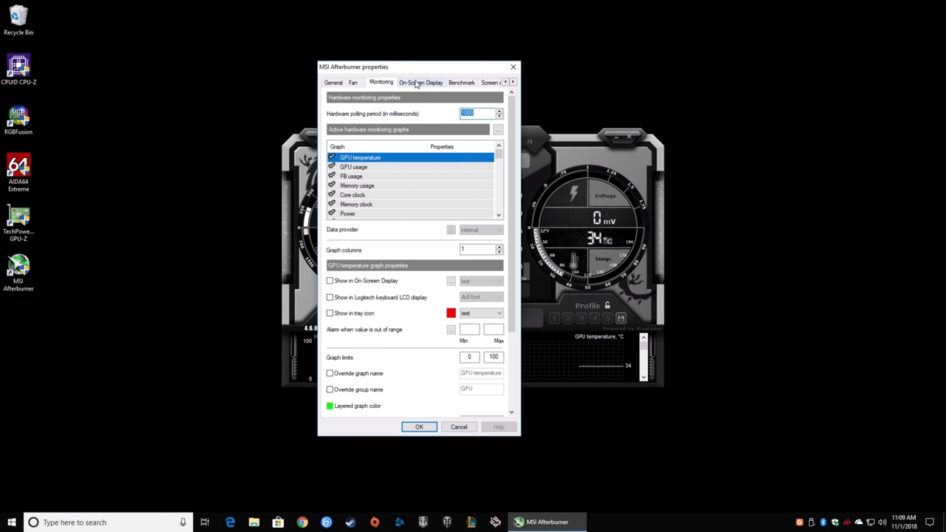
pyautogui.click(421, 82)
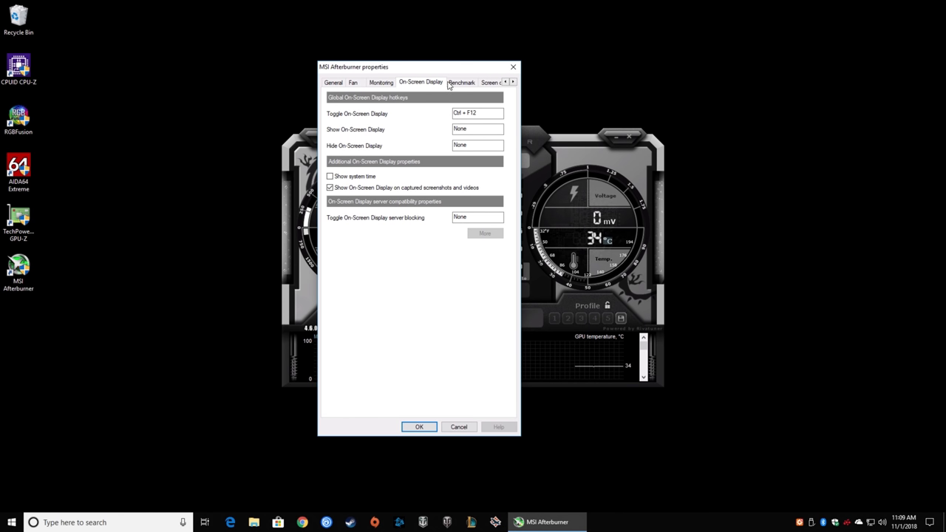
pyautogui.click(461, 82)
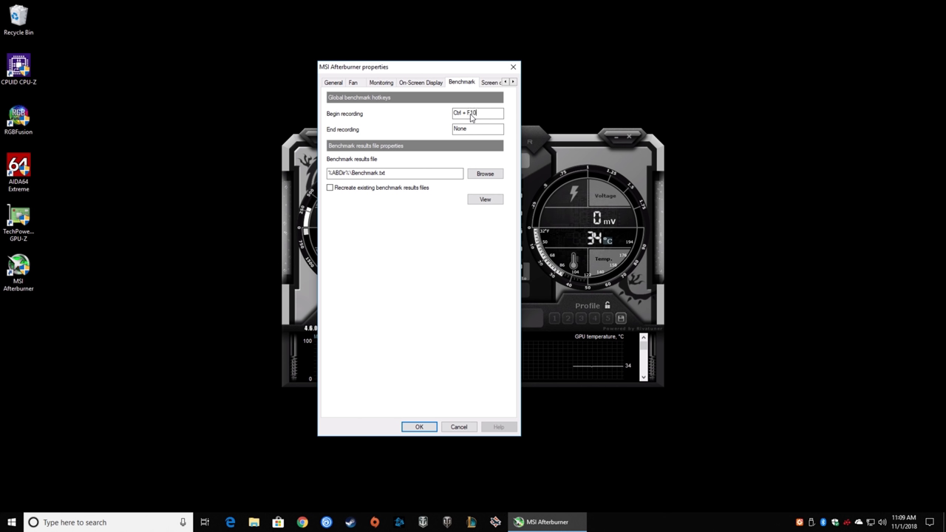
pyautogui.moveTo(468, 130)
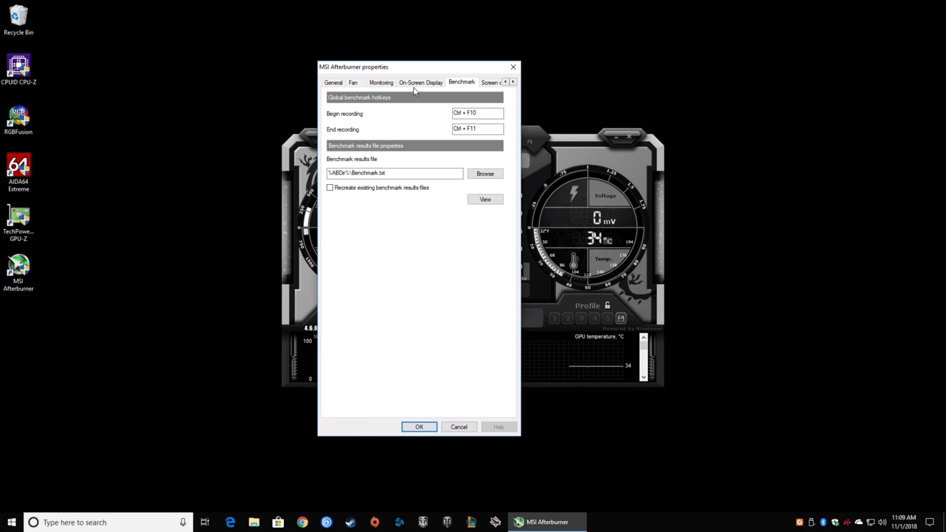
# - Show GPU usage in the OSD and label GPU usage and temperature as RX 580
pyautogui.click(421, 82)
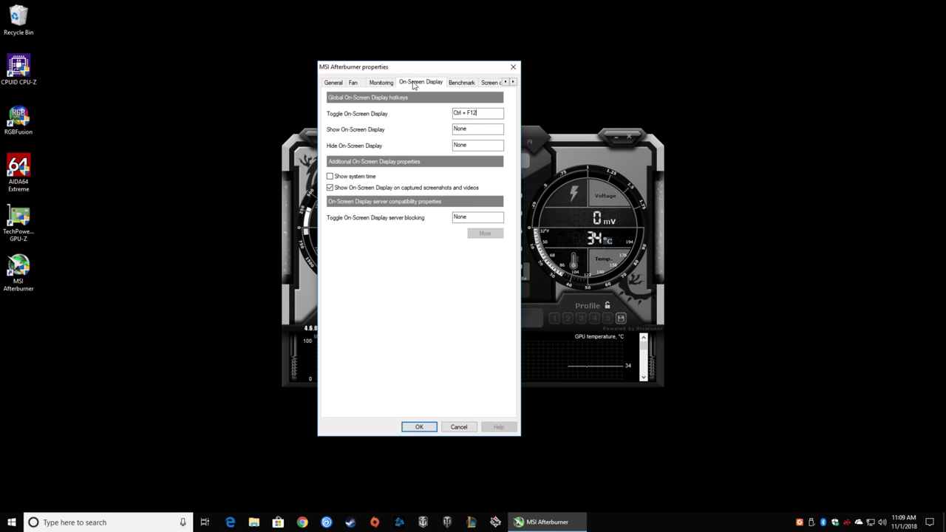
pyautogui.click(382, 82)
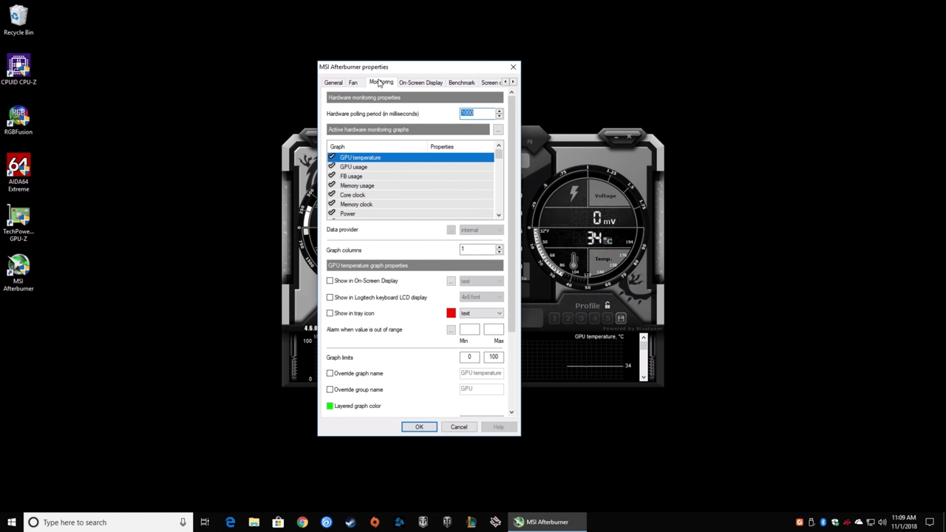
pyautogui.click(353, 167)
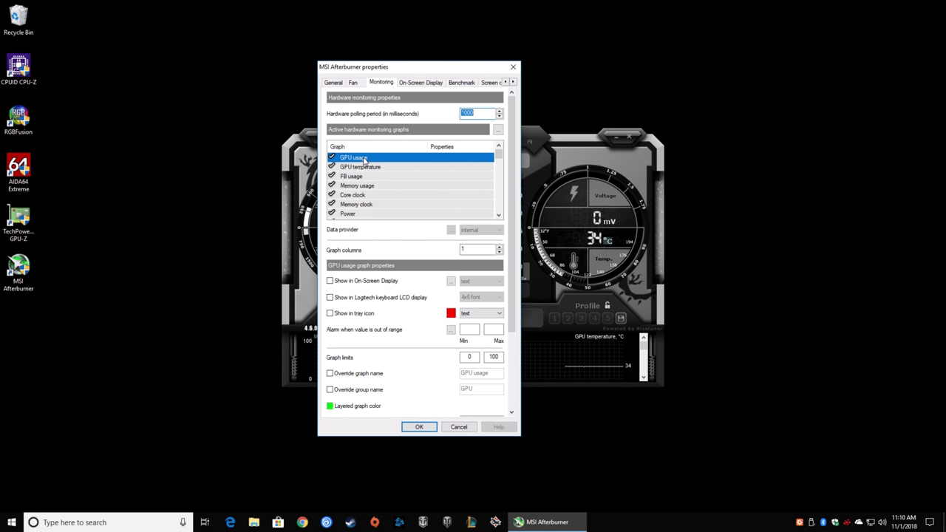
pyautogui.click(330, 280)
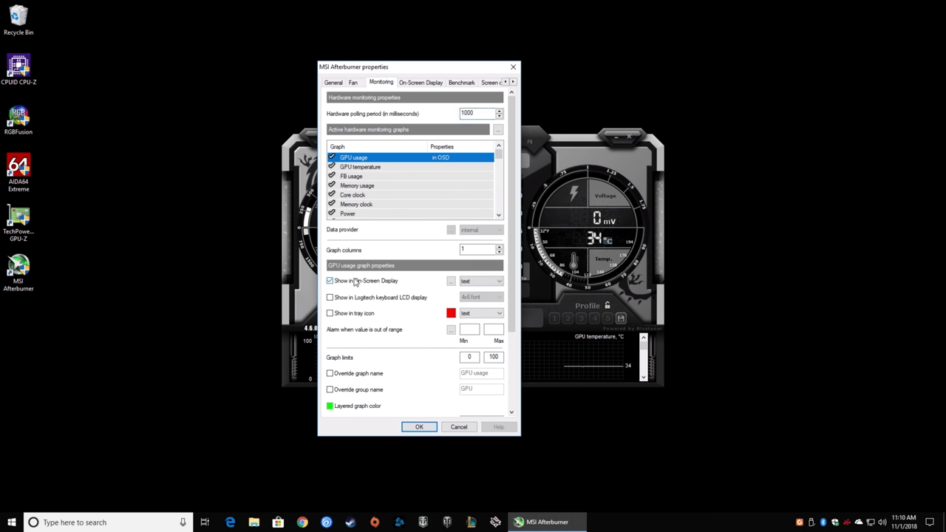
pyautogui.click(330, 390)
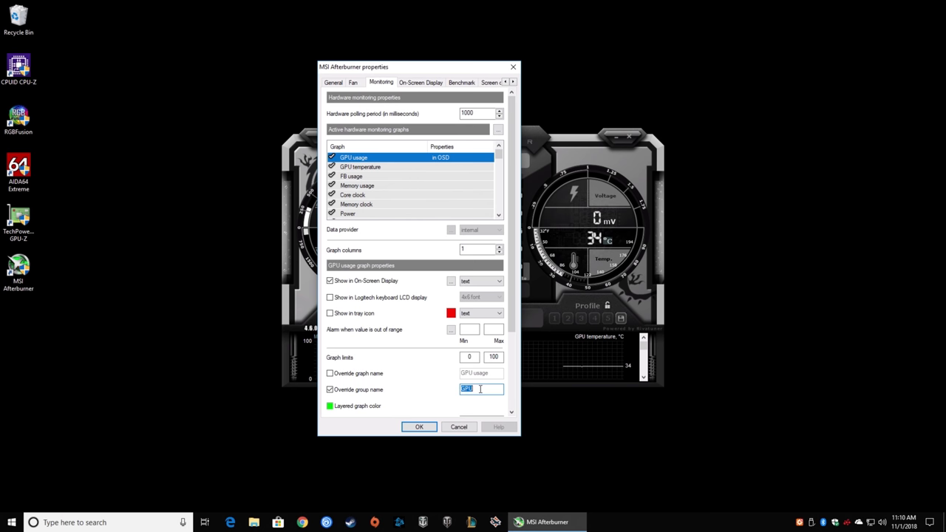
pyautogui.write('RX 580')
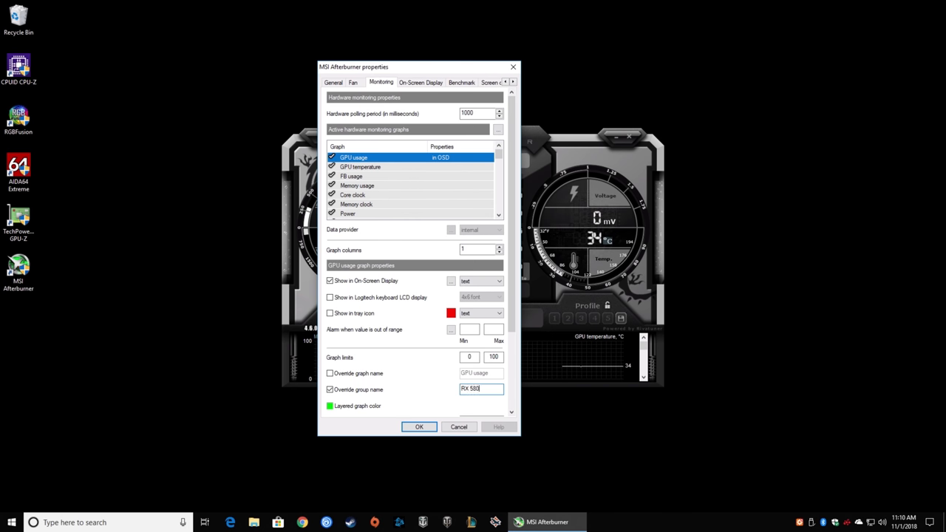
pyautogui.tripleClick(480, 388)
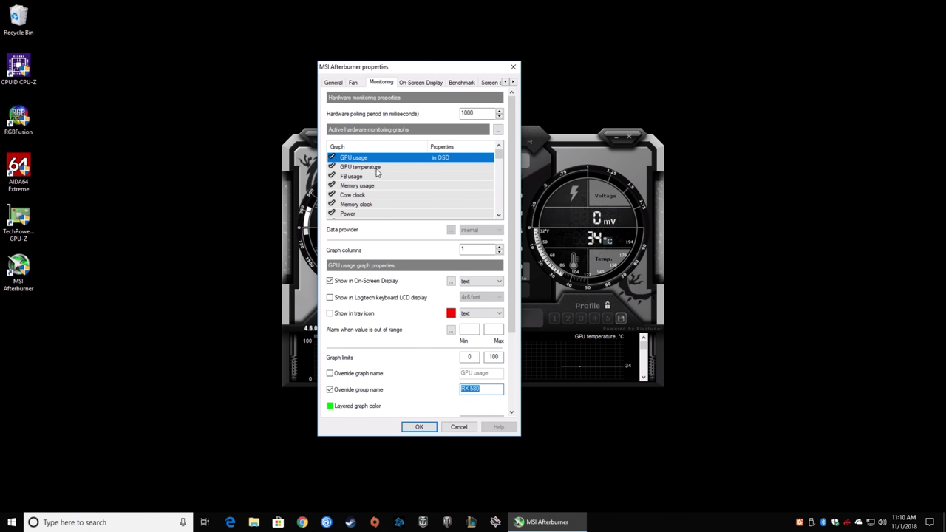
pyautogui.click(361, 167)
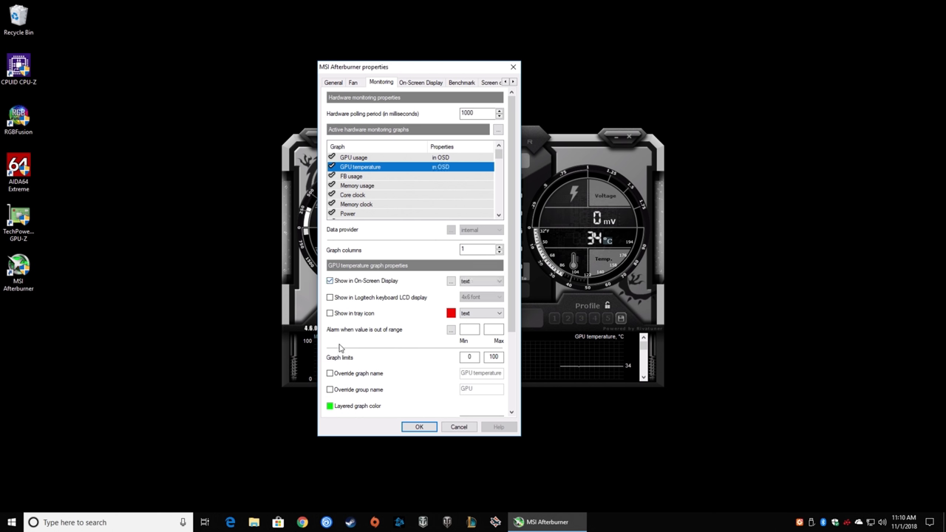
pyautogui.write('RX 580')
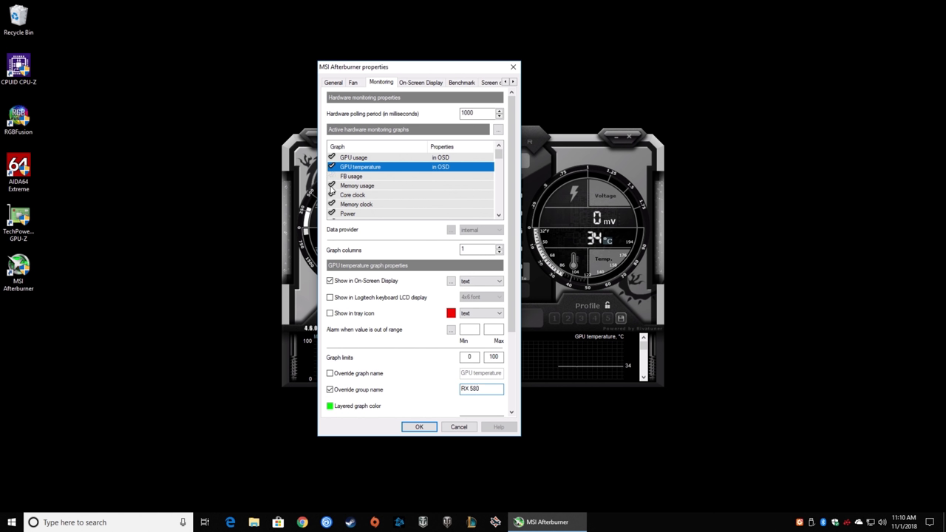
# - Label Core clock as RX 580 and Memory usage and Memory clock as 8GB VRAM
pyautogui.click(358, 194)
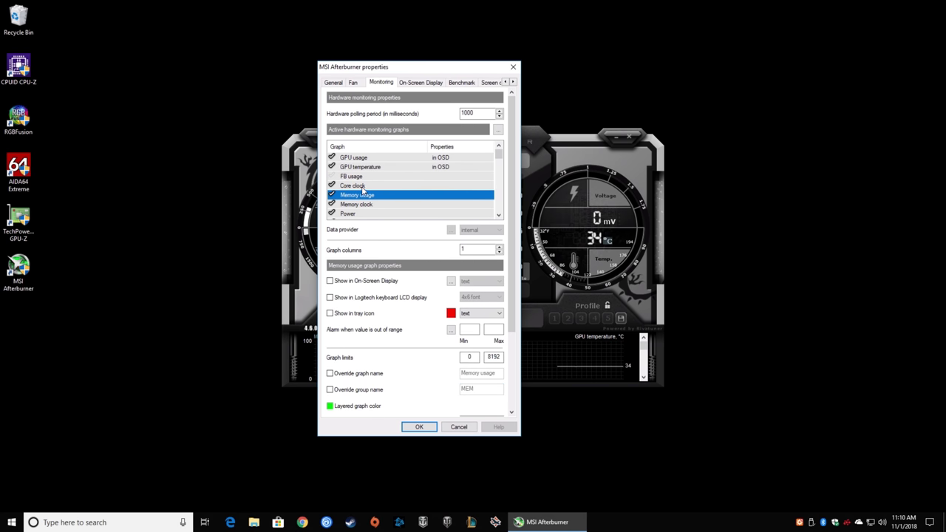
pyautogui.click(353, 176)
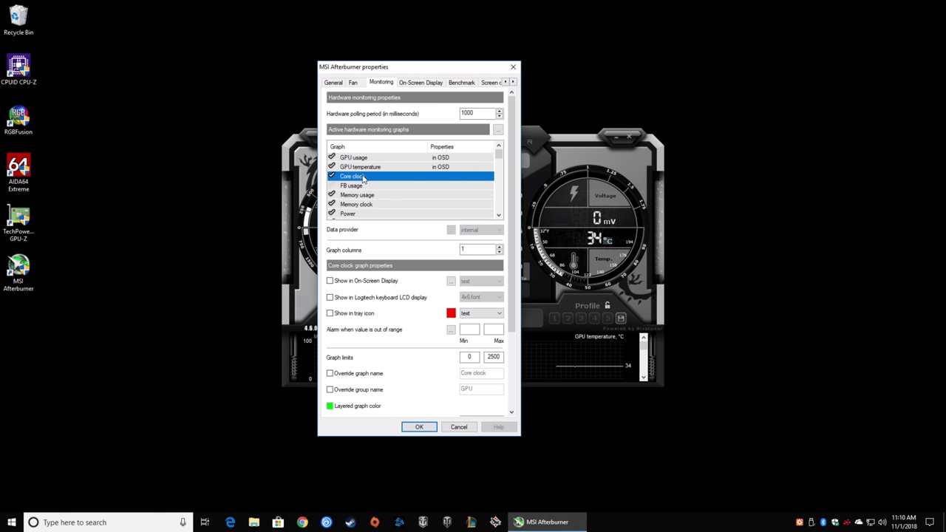
pyautogui.moveTo(355, 392)
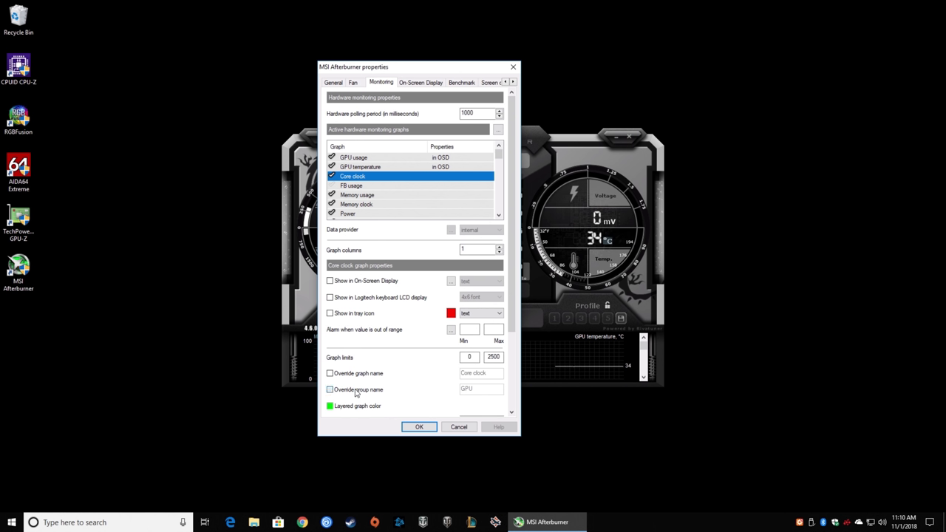
pyautogui.write('RX 580')
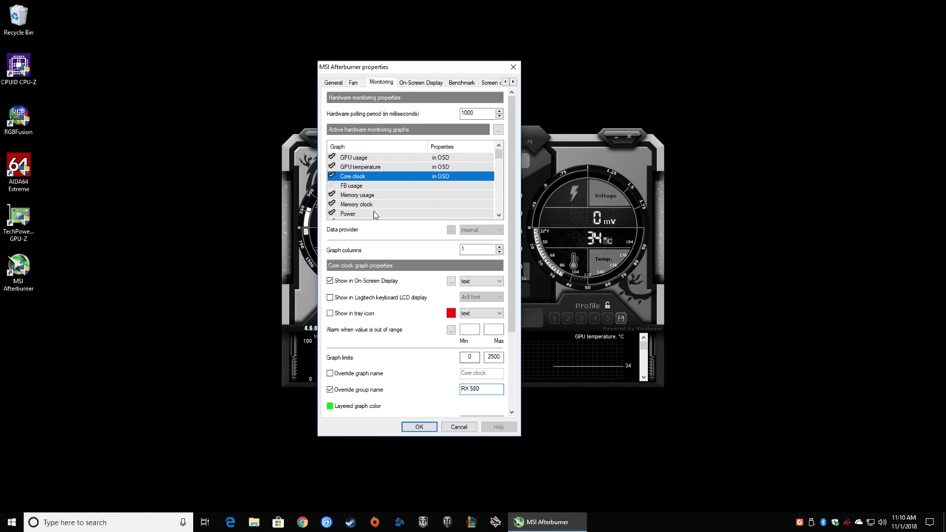
pyautogui.click(358, 195)
pyautogui.write('MEM')
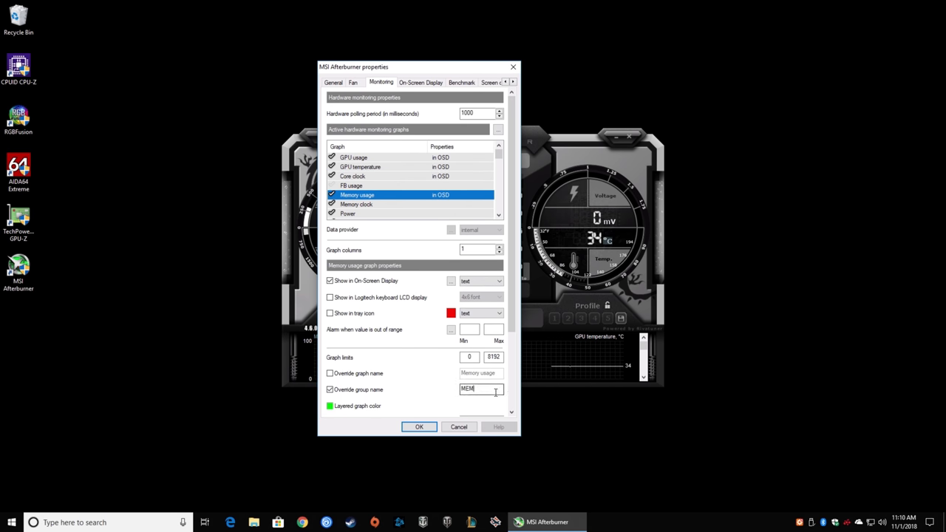
pyautogui.write('8GB VRA')
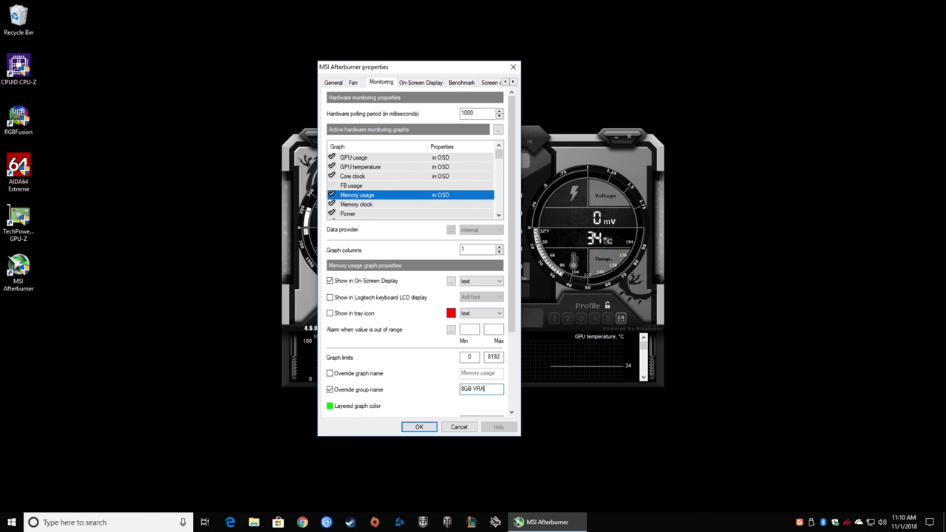
pyautogui.click(358, 204)
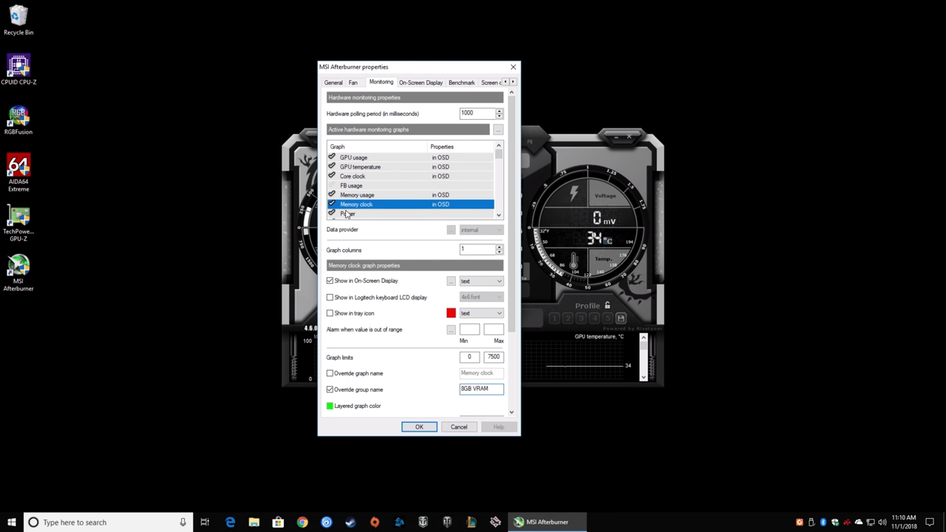
# - Show Power, Fan speed and Fan tachometer readings in the OSD grouped as GPU
pyautogui.click(347, 213)
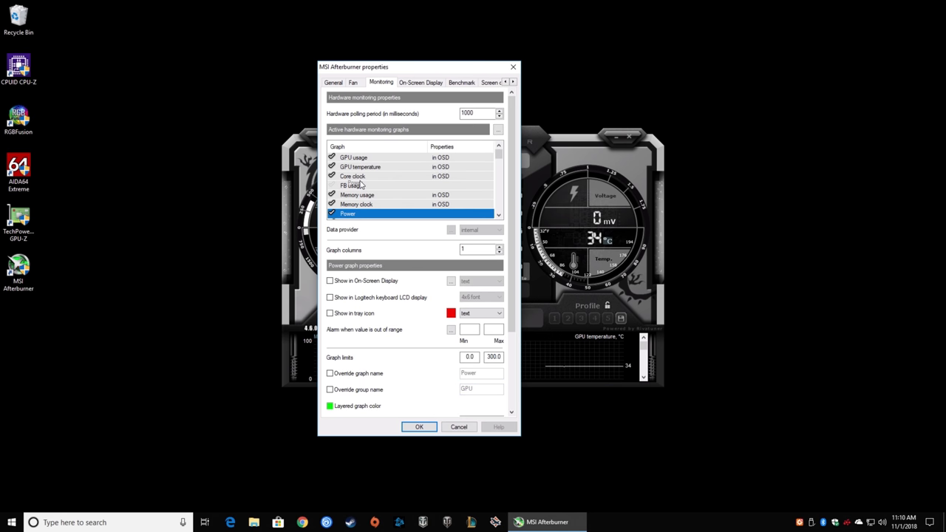
pyautogui.scroll(-3)
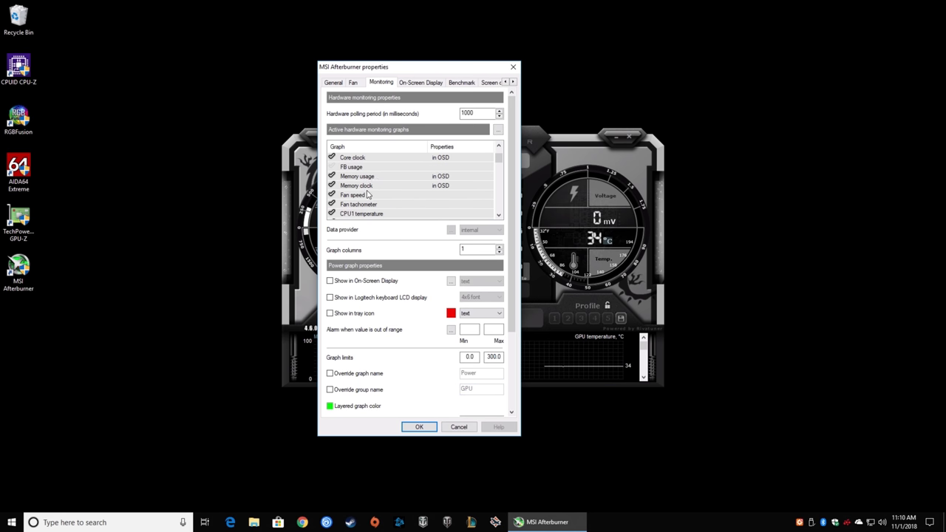
pyautogui.moveTo(355, 197)
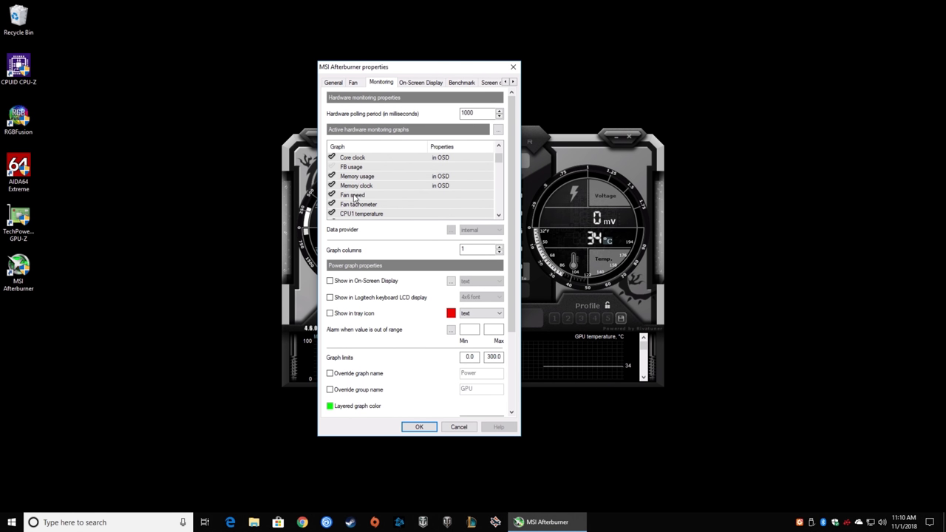
pyautogui.click(359, 204)
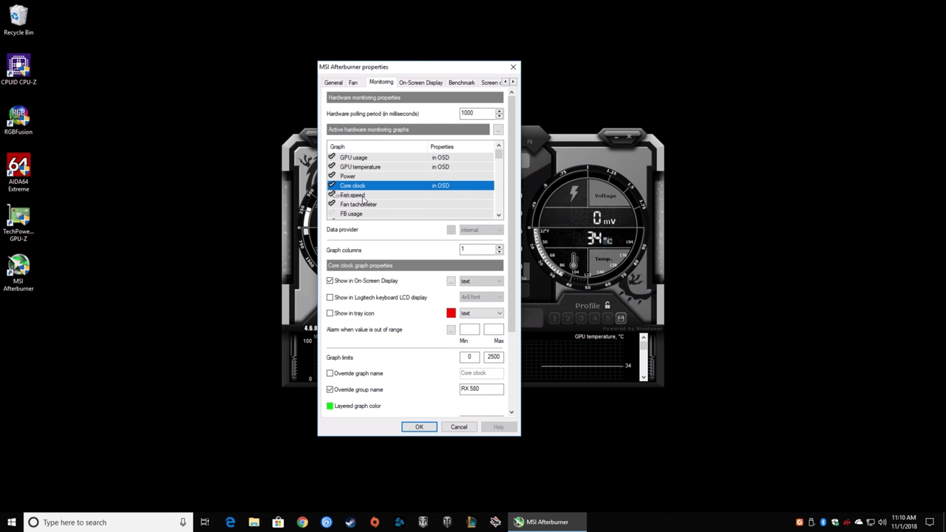
pyautogui.click(347, 176)
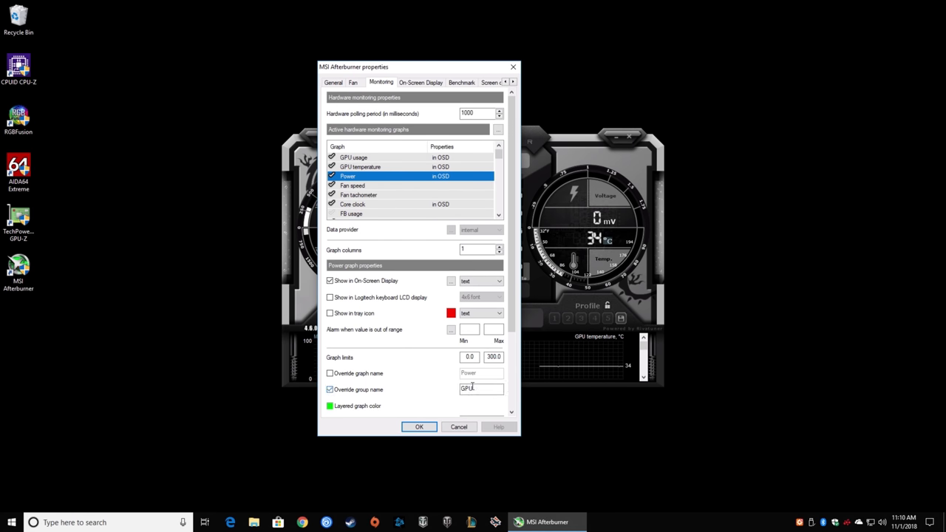
pyautogui.click(353, 186)
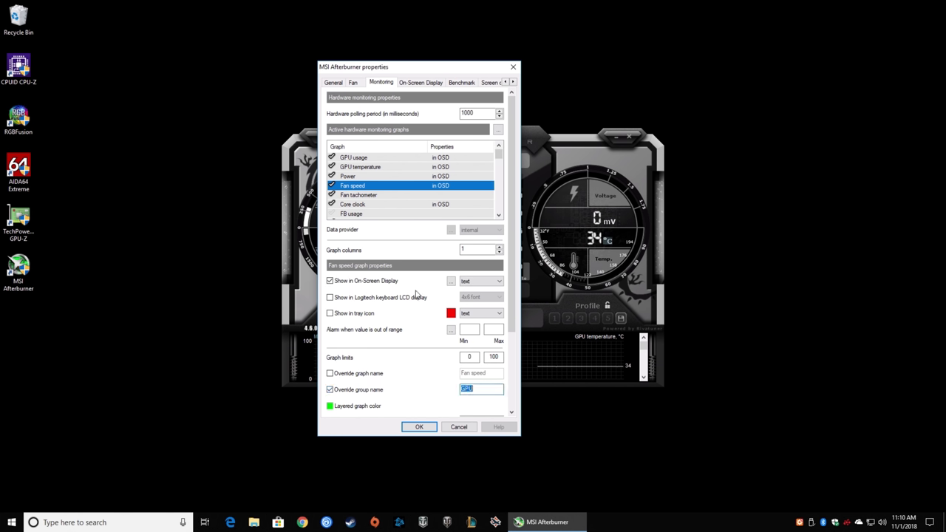
pyautogui.click(358, 195)
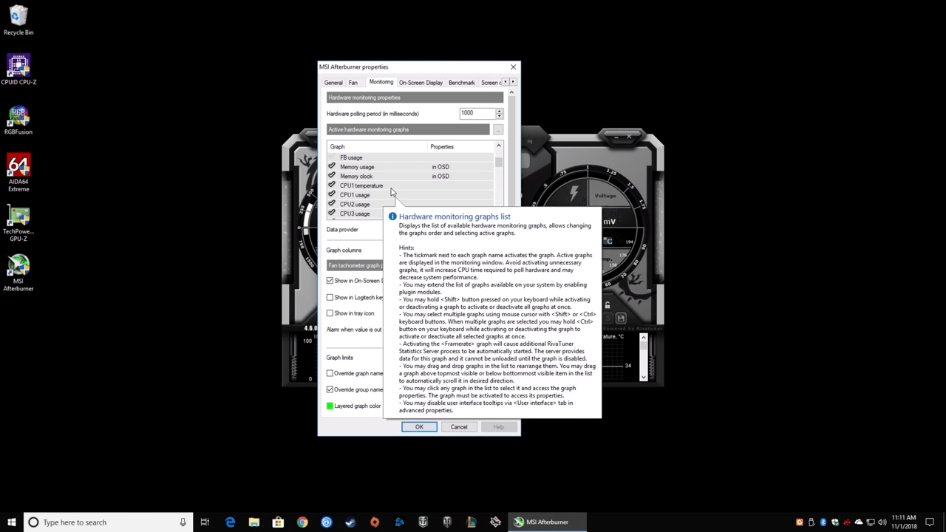
# - Show CPU usage and CPU1 temperature in the OSD grouped as Ryzen 5 2600
pyautogui.click(362, 185)
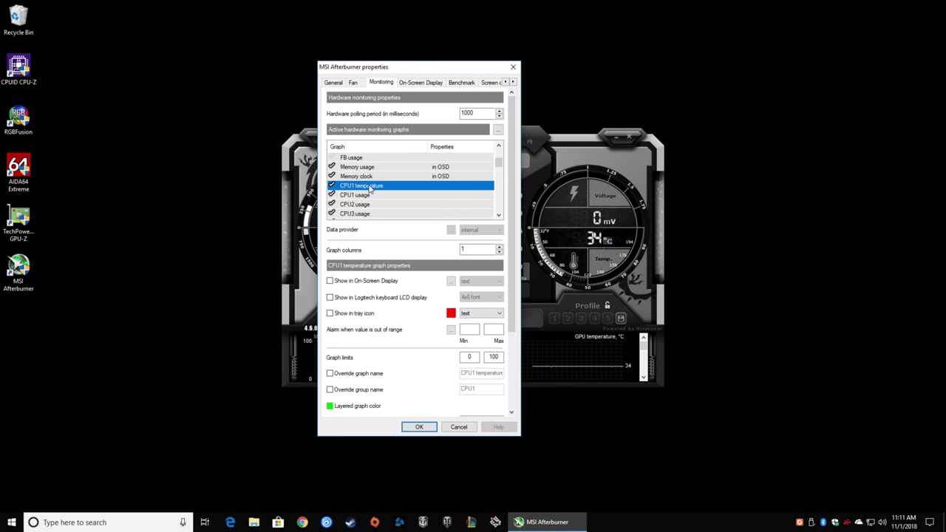
pyautogui.scroll(-3)
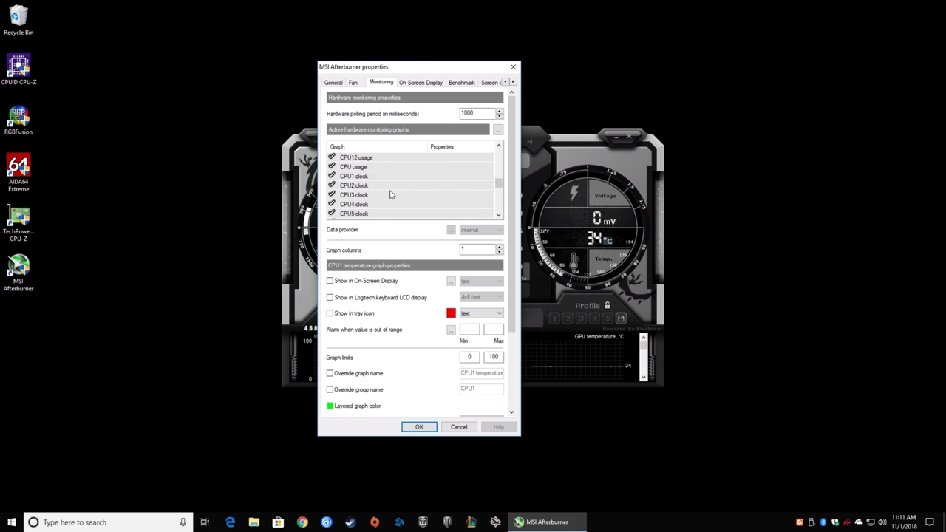
pyautogui.click(353, 194)
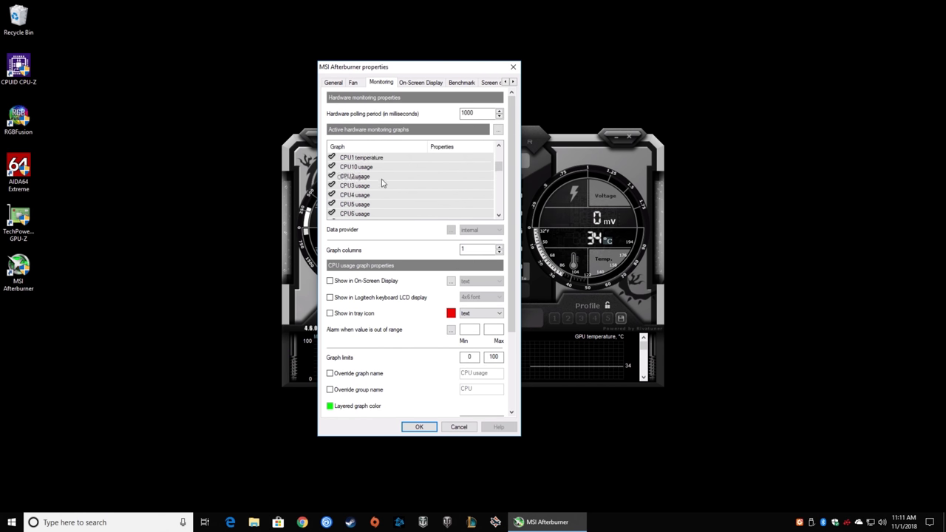
pyautogui.click(362, 186)
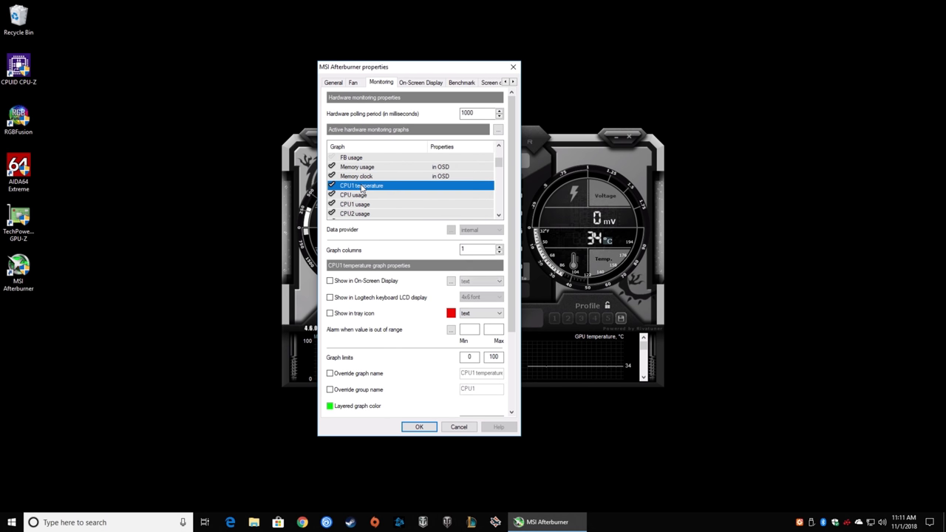
pyautogui.click(353, 186)
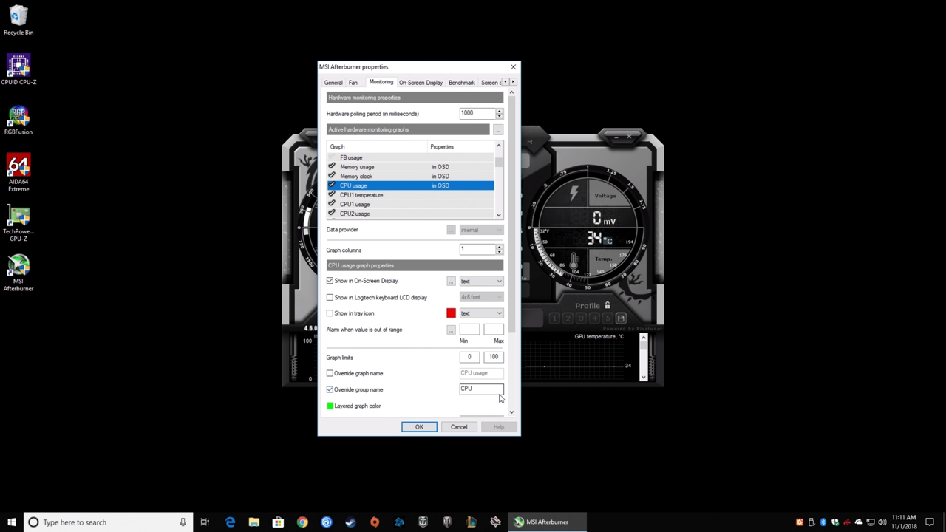
pyautogui.write('Ryzen 5 2600')
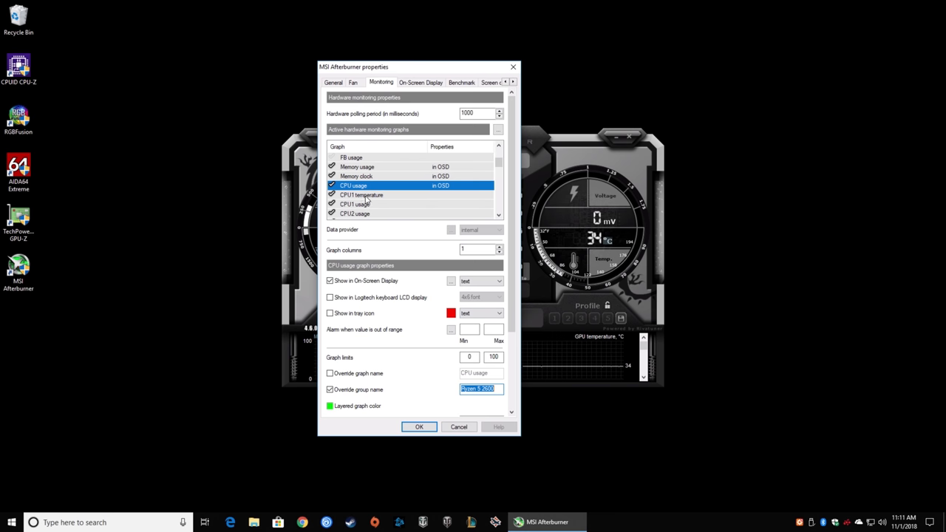
pyautogui.click(362, 195)
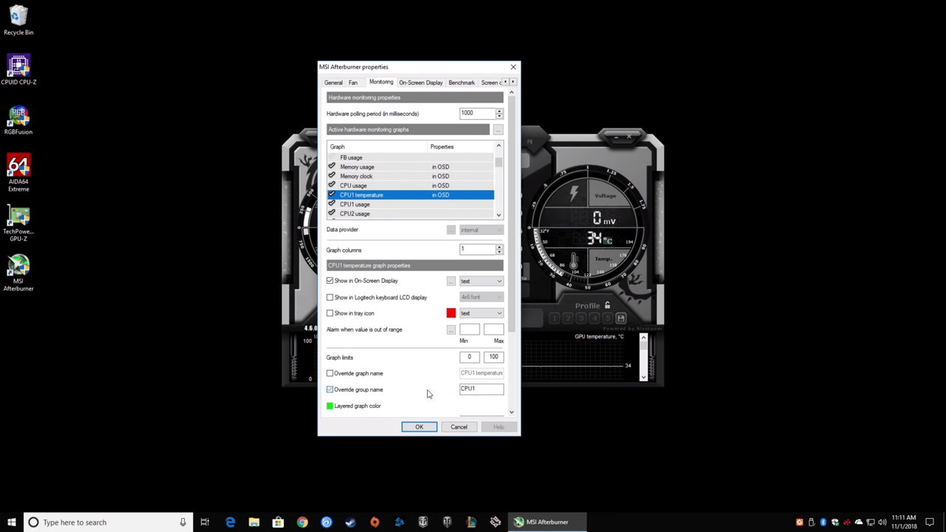
pyautogui.write('Ryzen 5 2600')
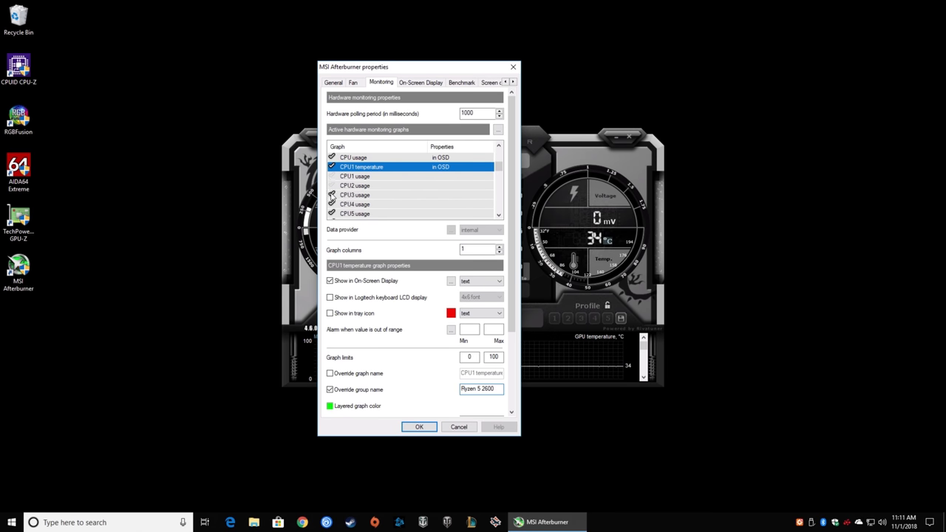
# - Show CPU clock in the OSD as Ryzen 5 2600, then select RAM usage
pyautogui.scroll(-3)
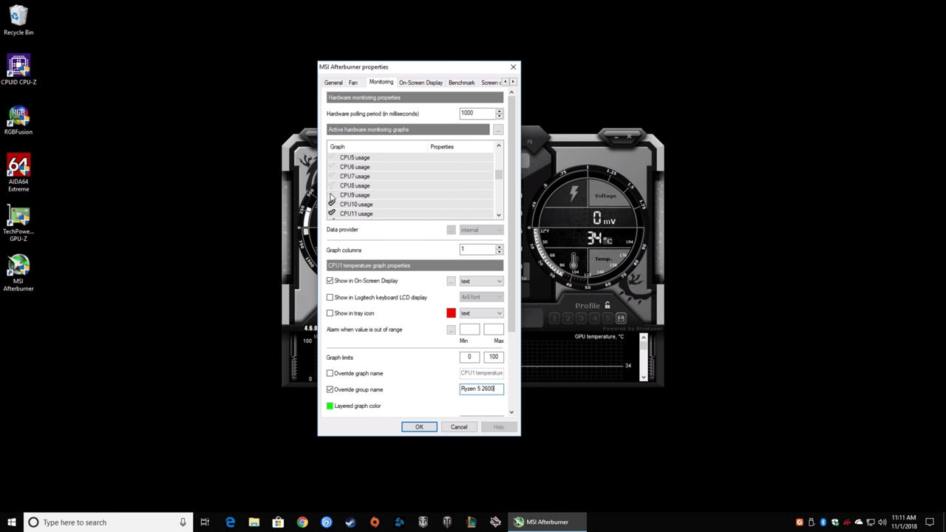
pyautogui.scroll(-3)
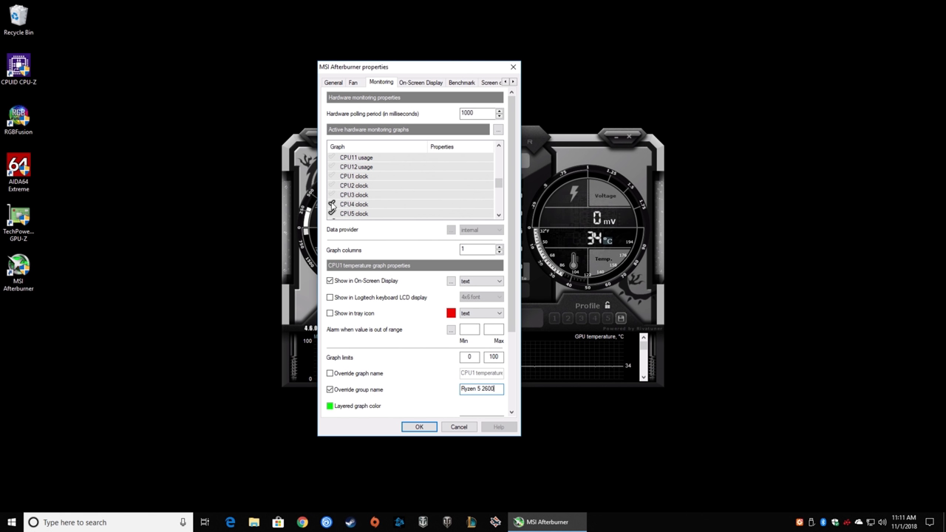
pyautogui.scroll(-3)
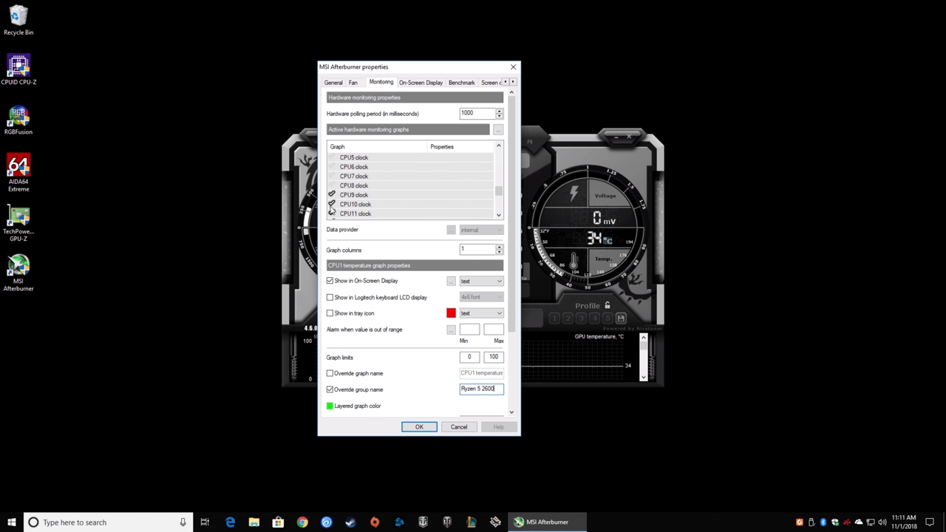
pyautogui.scroll(-3)
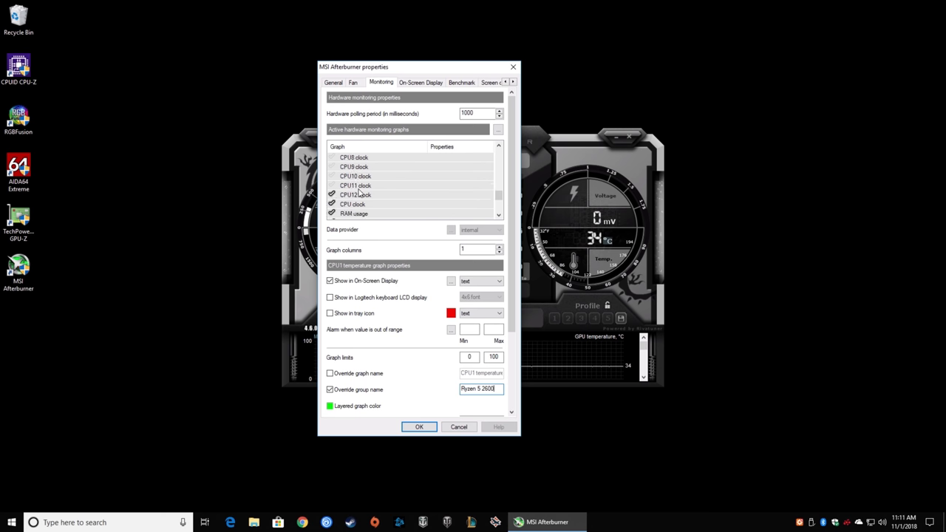
pyautogui.click(352, 176)
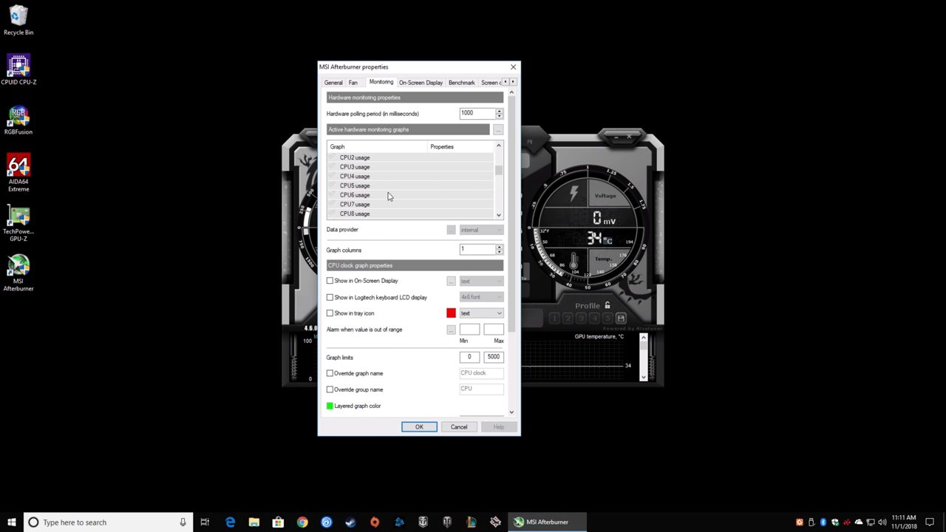
pyautogui.click(353, 195)
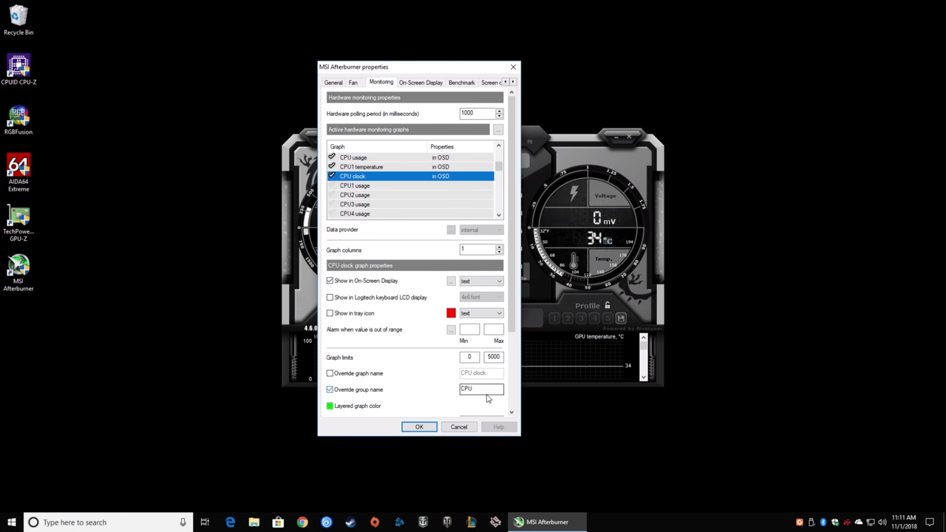
pyautogui.write('Ryzen 5 2600')
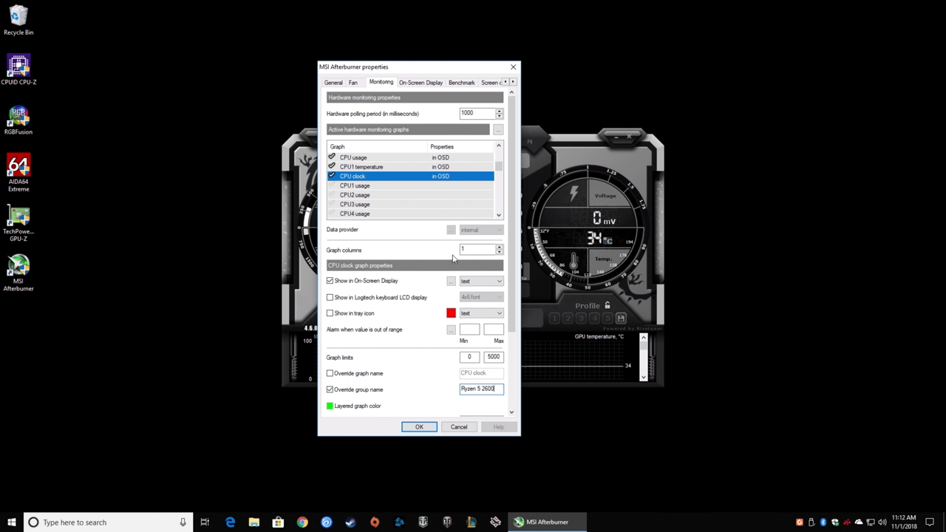
pyautogui.click(355, 186)
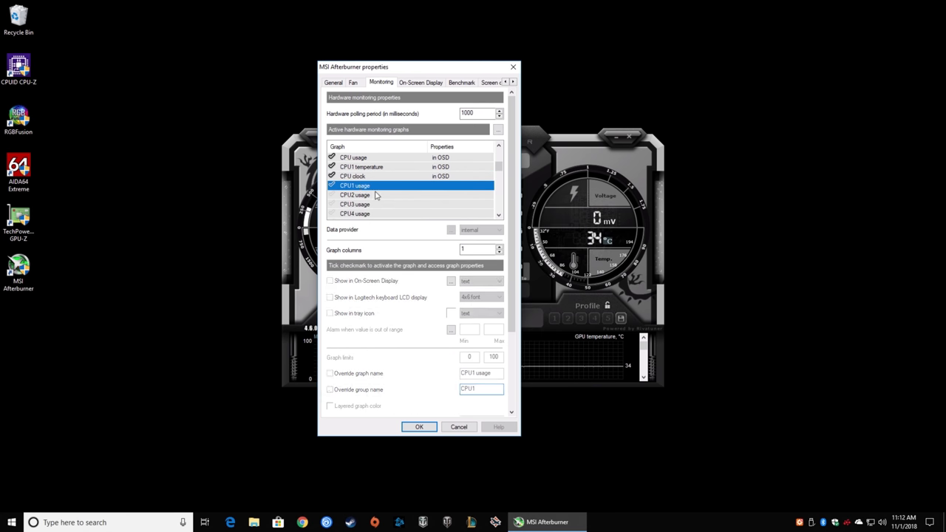
pyautogui.scroll(-3)
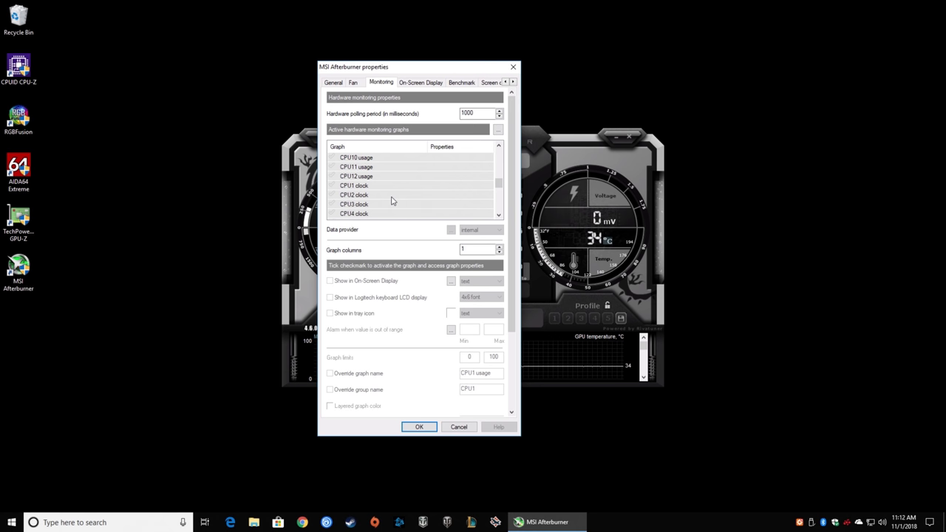
pyautogui.click(354, 186)
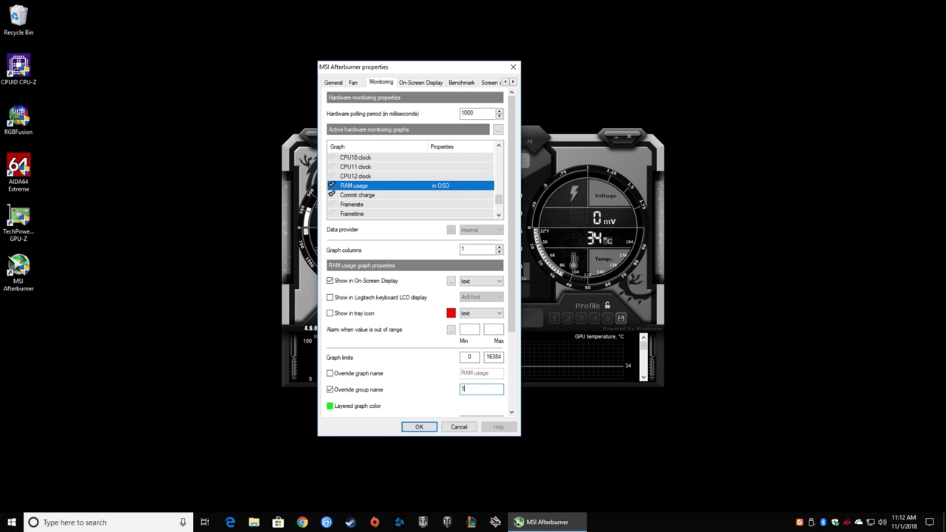
# - Name the RAM group '16GB RAM' and review the Framerate and Frametime graphs
pyautogui.write('16GB RAM')
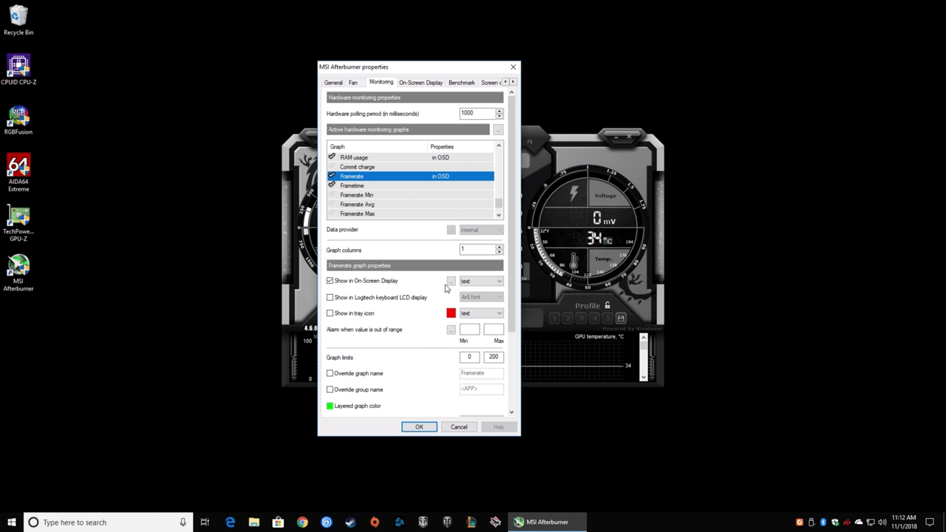
pyautogui.click(481, 281)
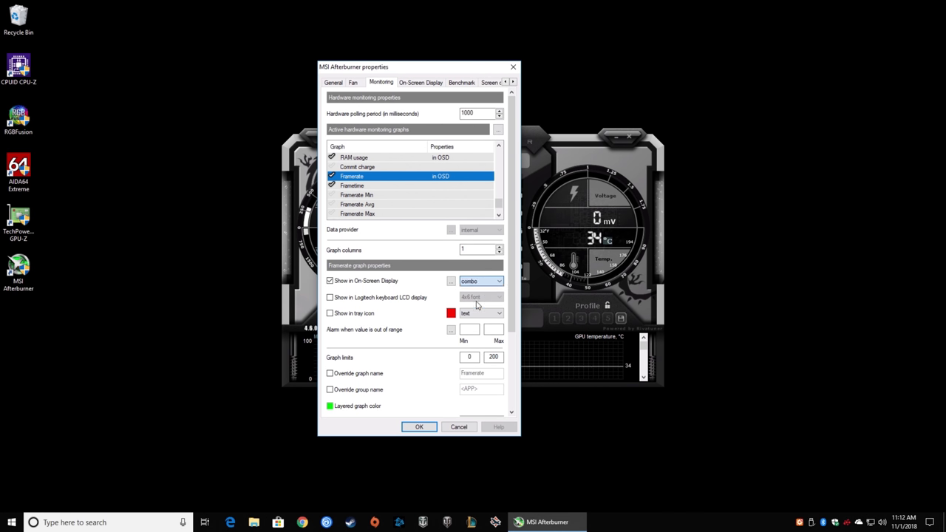
pyautogui.moveTo(364, 234)
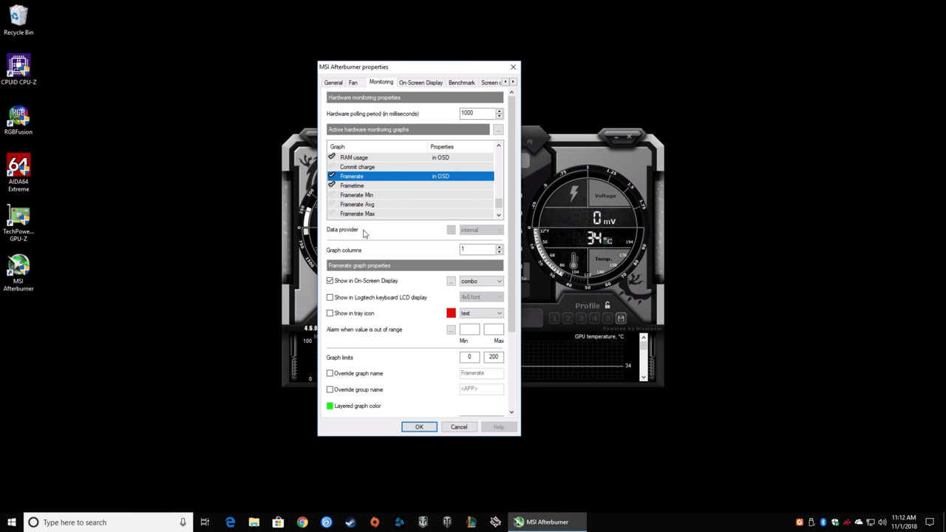
pyautogui.click(352, 186)
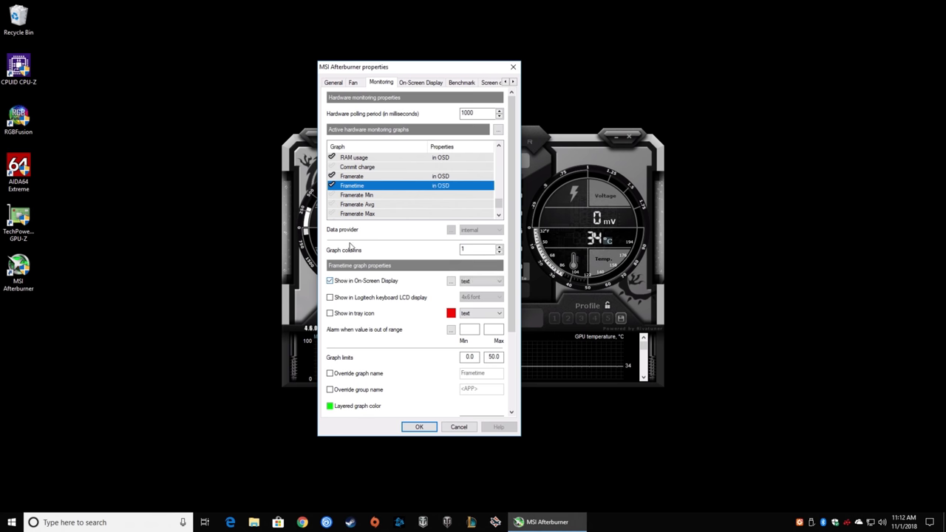
# - Show Framerate Avg, Framerate 1% Low and Framerate 0.1% Low in the on-screen display
pyautogui.scroll(-3)
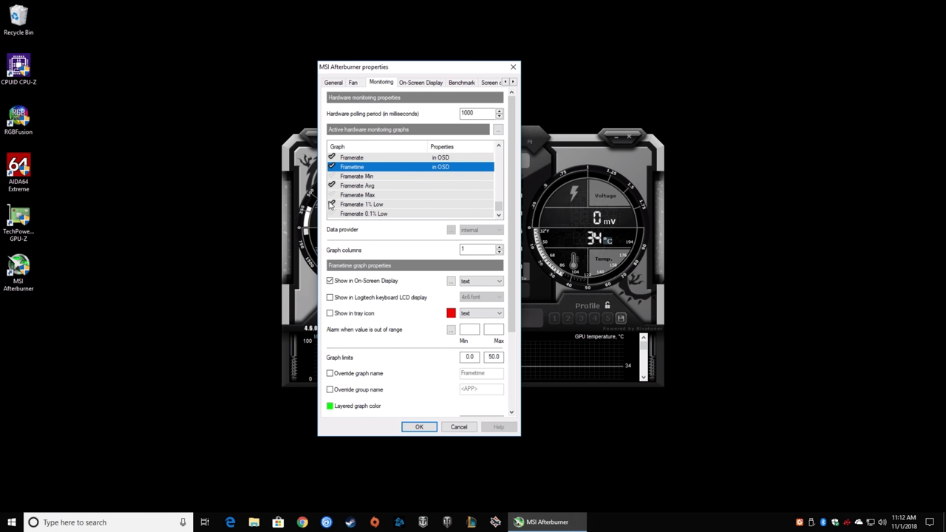
pyautogui.click(357, 186)
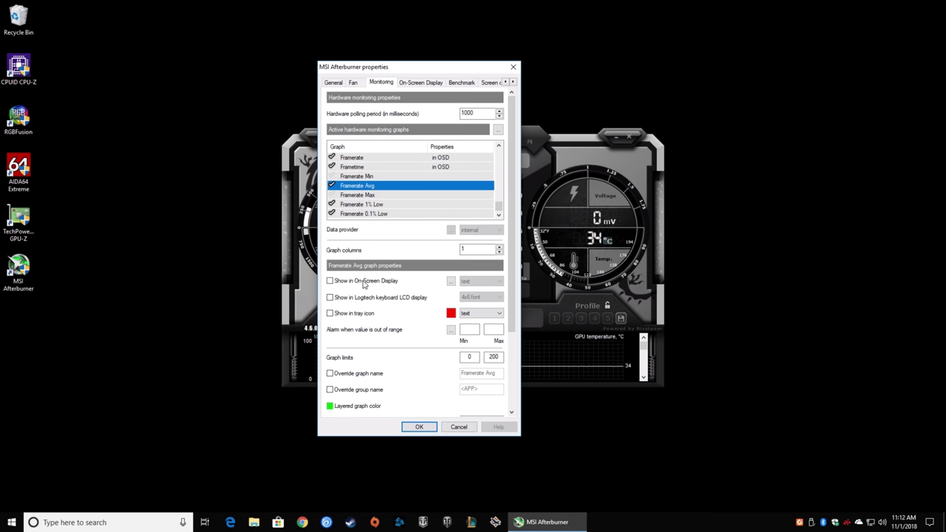
pyautogui.click(330, 280)
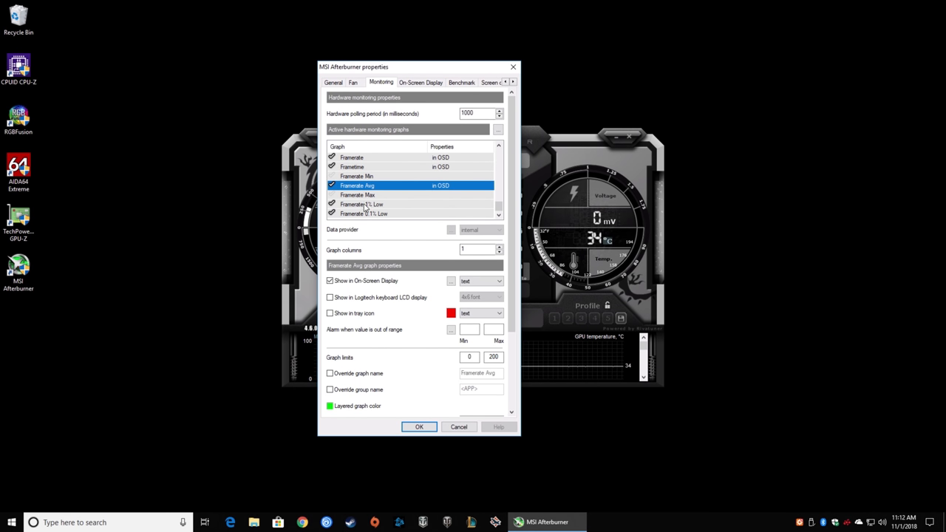
pyautogui.click(362, 204)
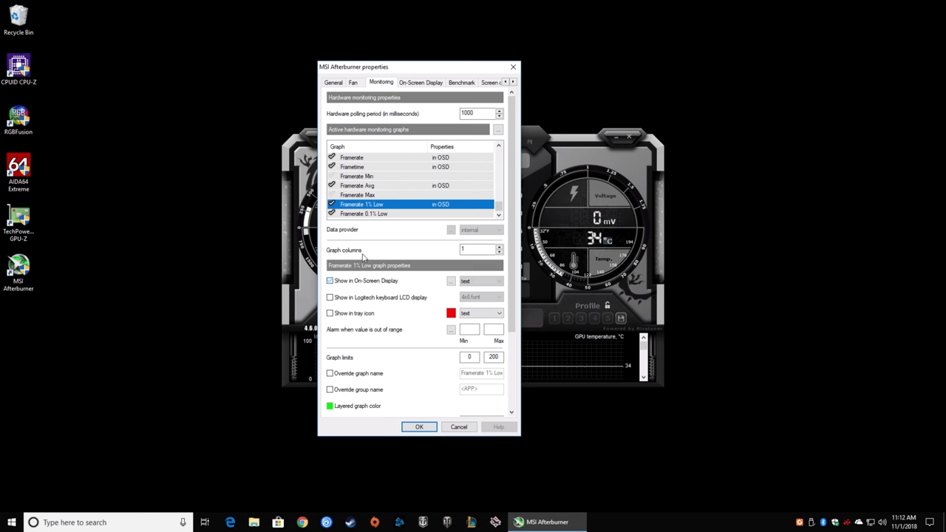
pyautogui.click(364, 213)
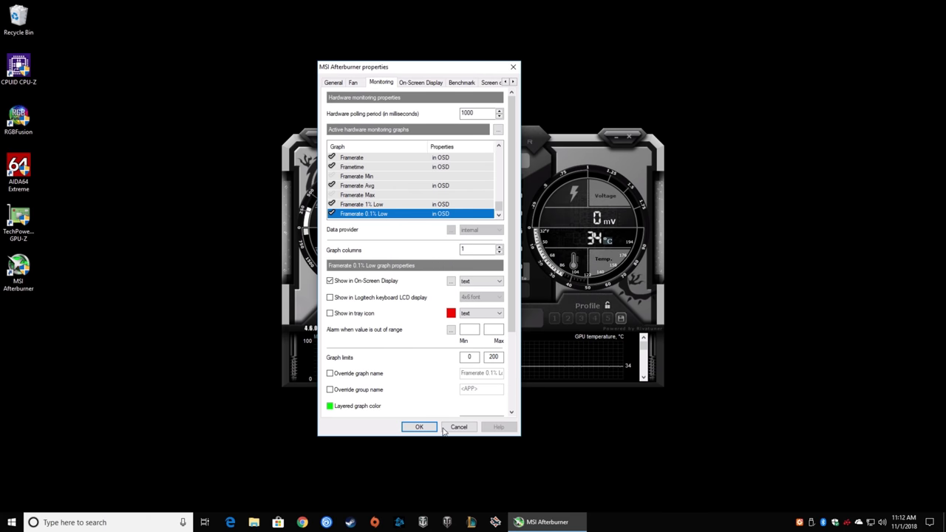
# - Save the monitoring settings, restart Afterburner, and dismiss the RivaTuner hooking warning
pyautogui.click(420, 428)
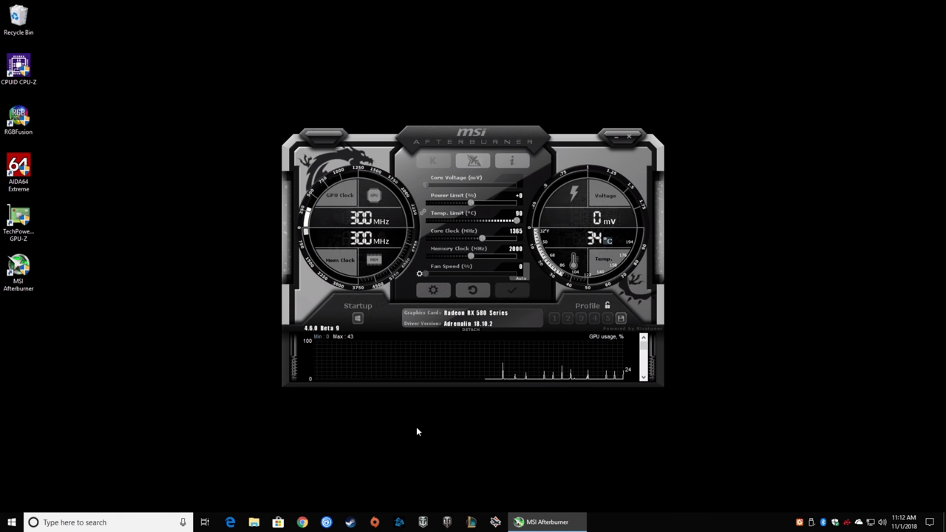
pyautogui.click(512, 290)
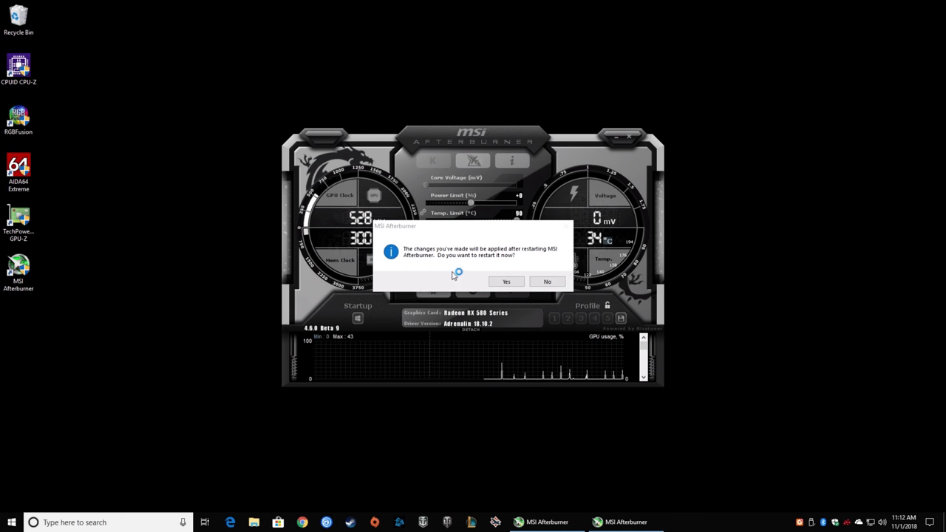
pyautogui.click(506, 282)
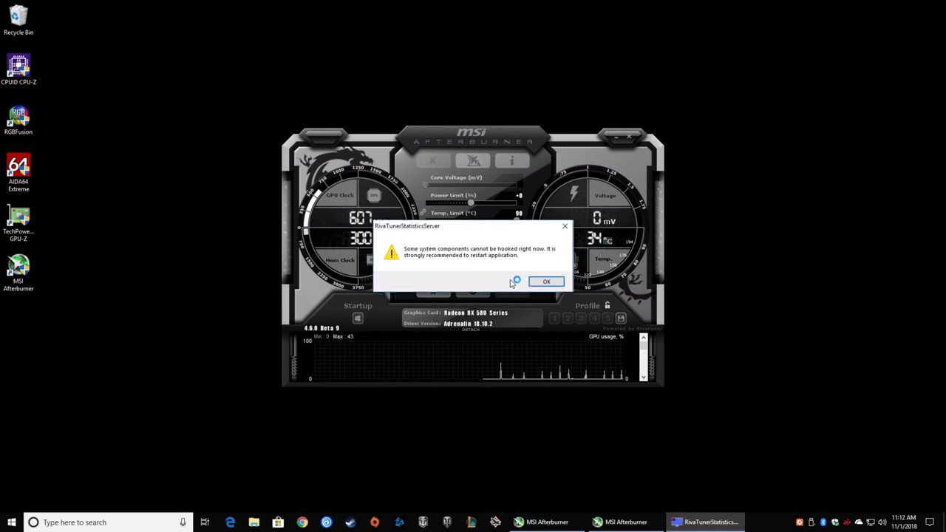
pyautogui.click(546, 281)
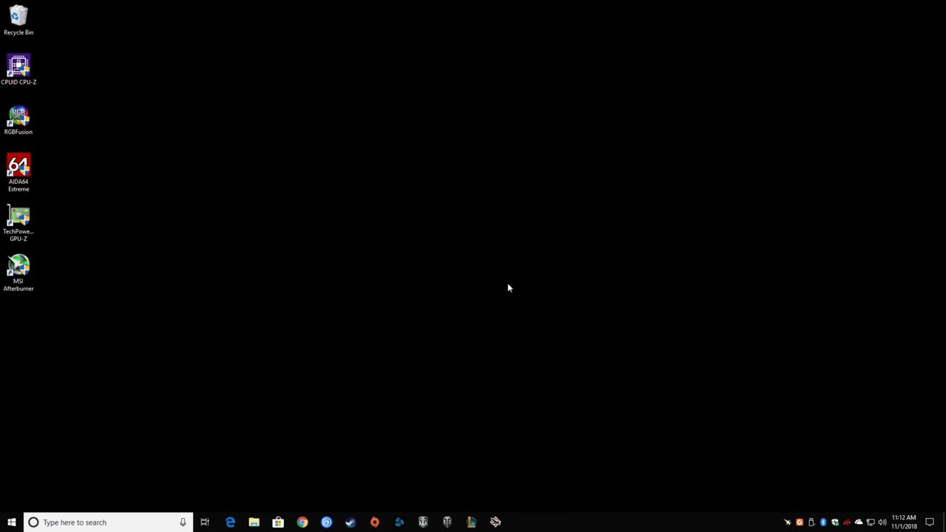
pyautogui.moveTo(766, 500)
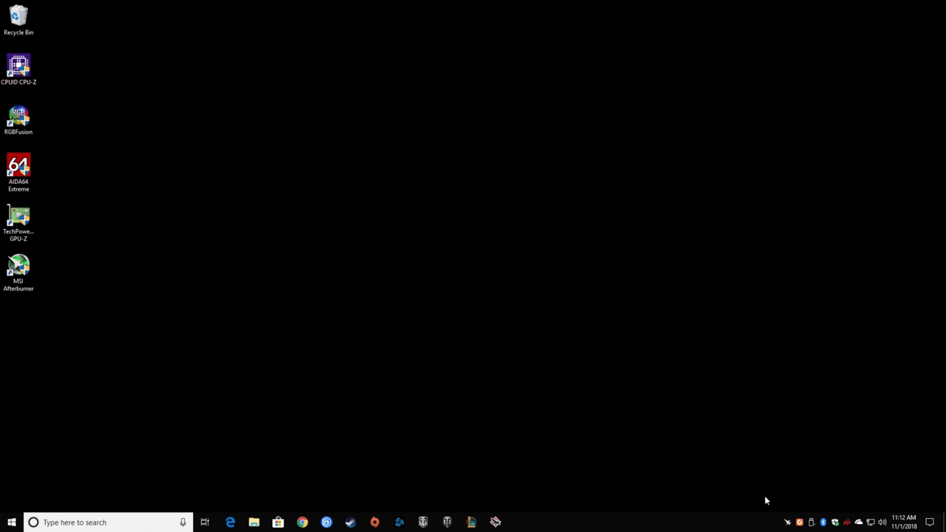
# - Check the CPU1 temperature and CPU usage graph settings, then close and hide Afterburner
pyautogui.doubleClick(19, 266)
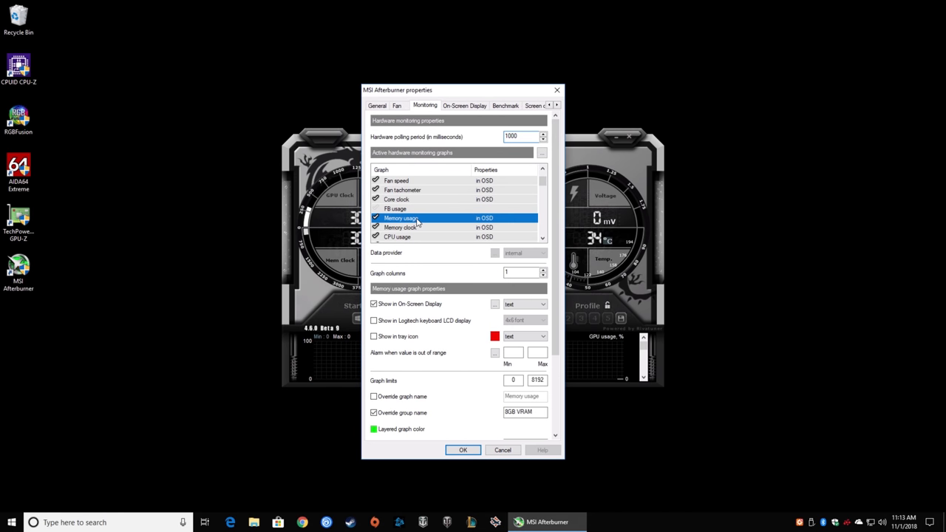
pyautogui.click(406, 218)
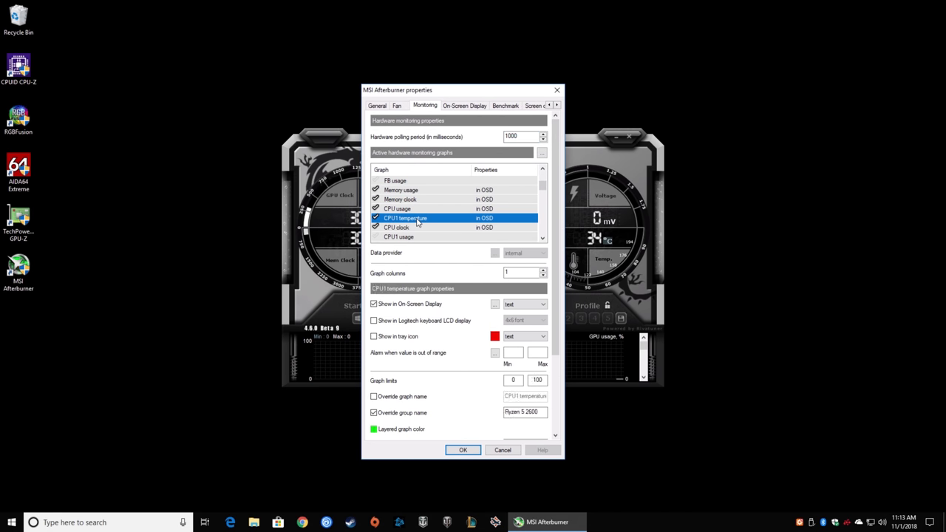
pyautogui.click(397, 208)
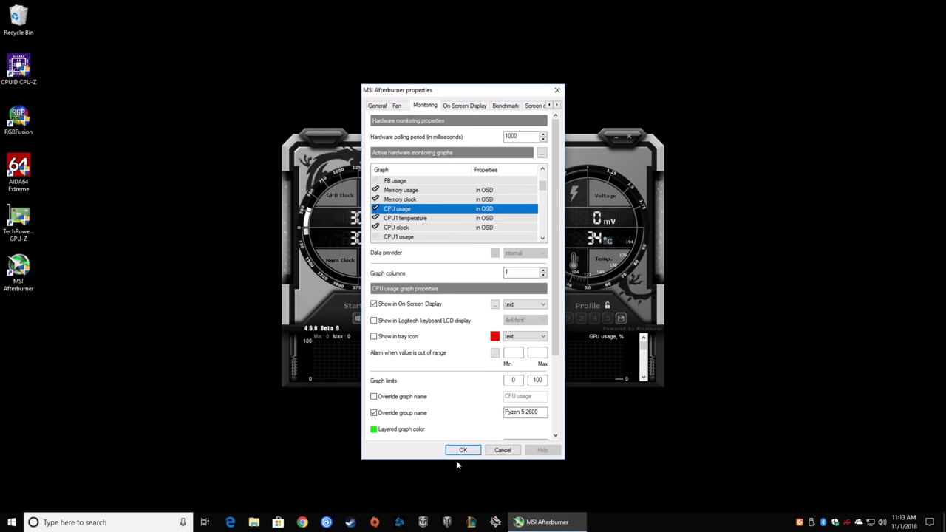
pyautogui.click(462, 451)
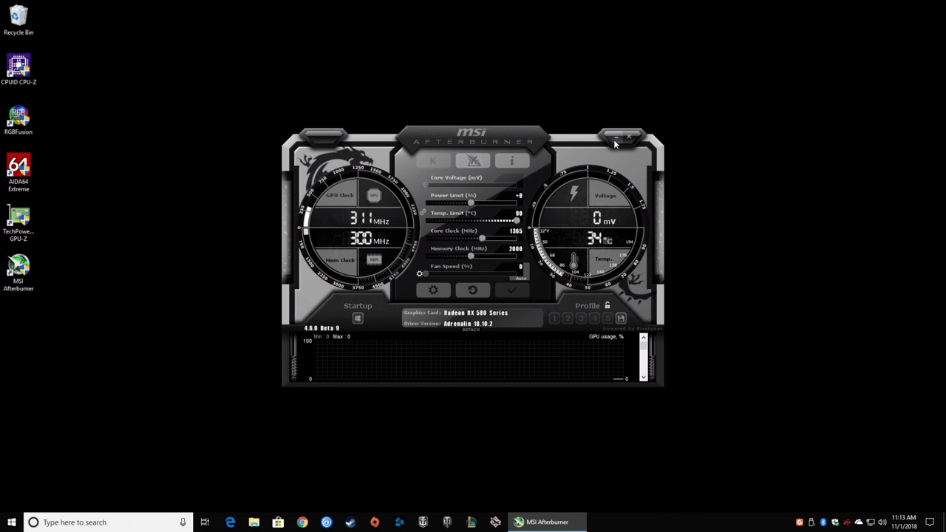
pyautogui.click(615, 138)
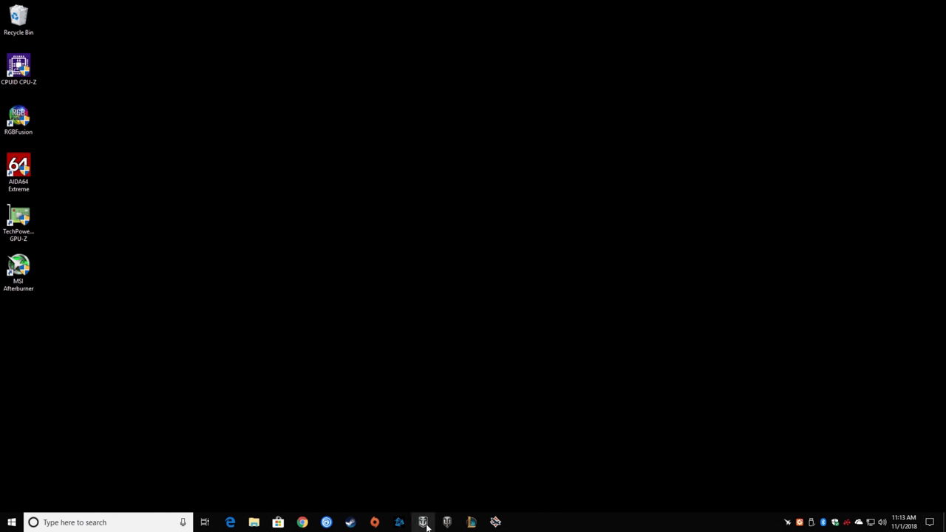
pyautogui.moveTo(423, 522)
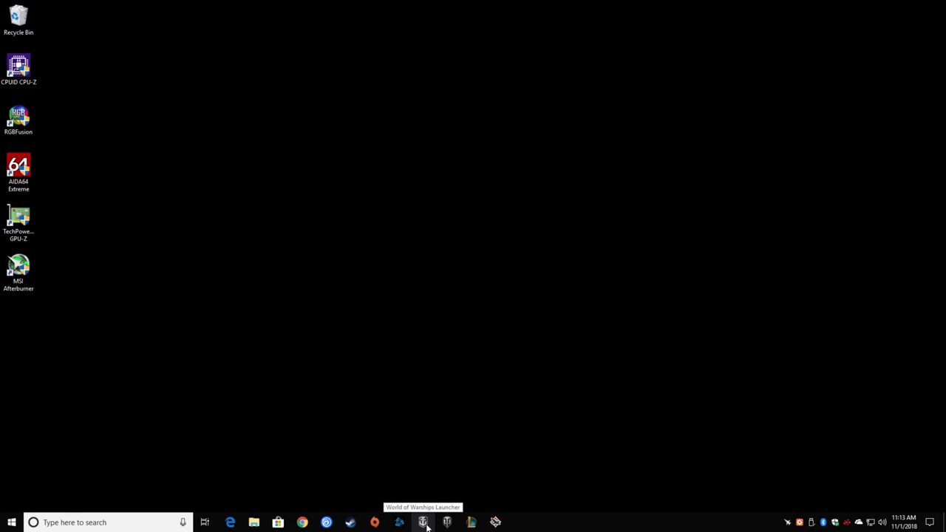
pyautogui.moveTo(589, 442)
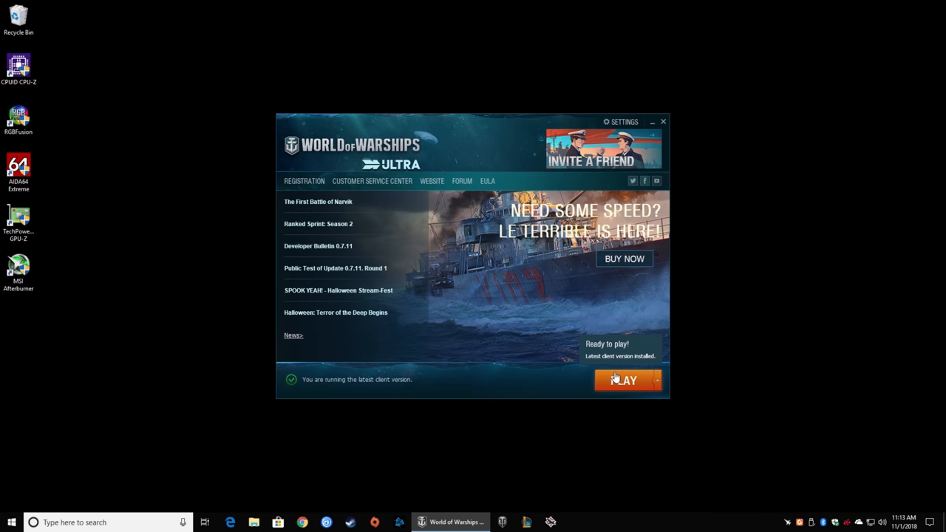
# - Launch World of Warships with PLAY in the launcher
pyautogui.click(626, 380)
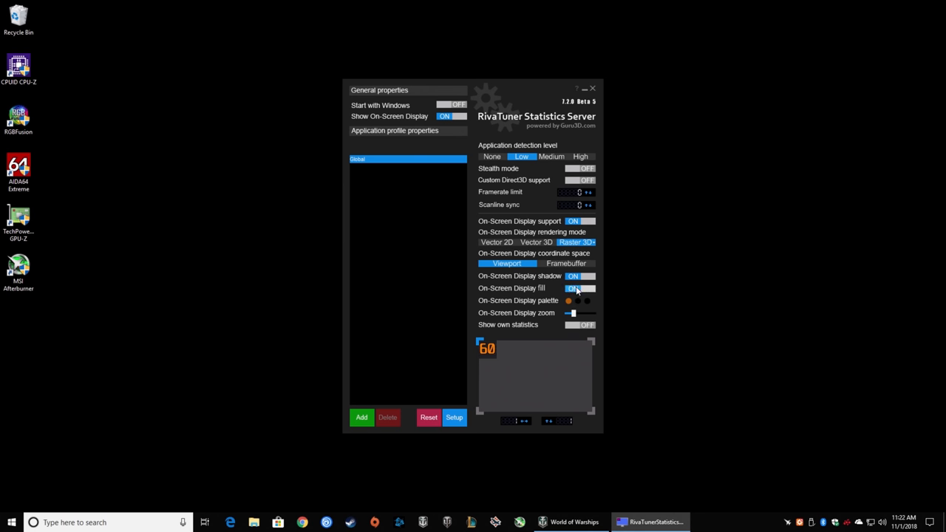
# - Set the OSD font to Unispace Bold and the text colour to green
pyautogui.click(573, 288)
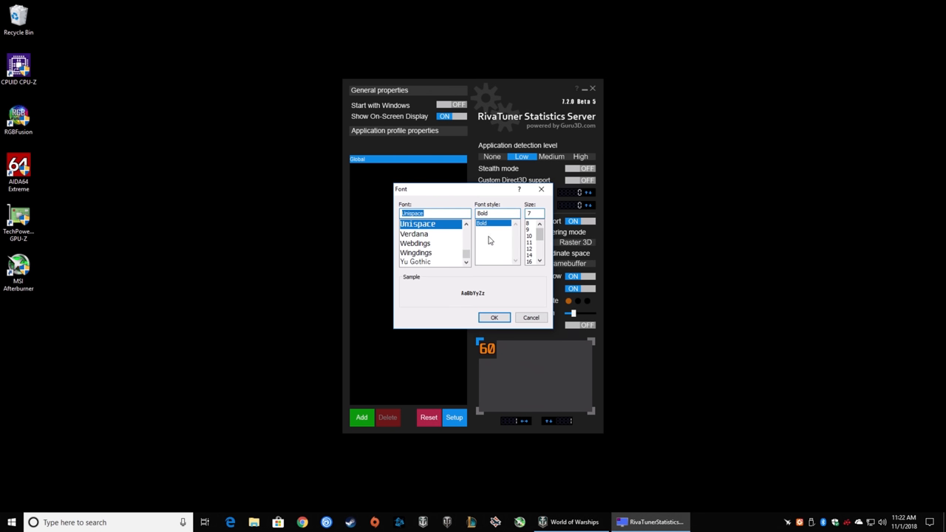
pyautogui.click(414, 233)
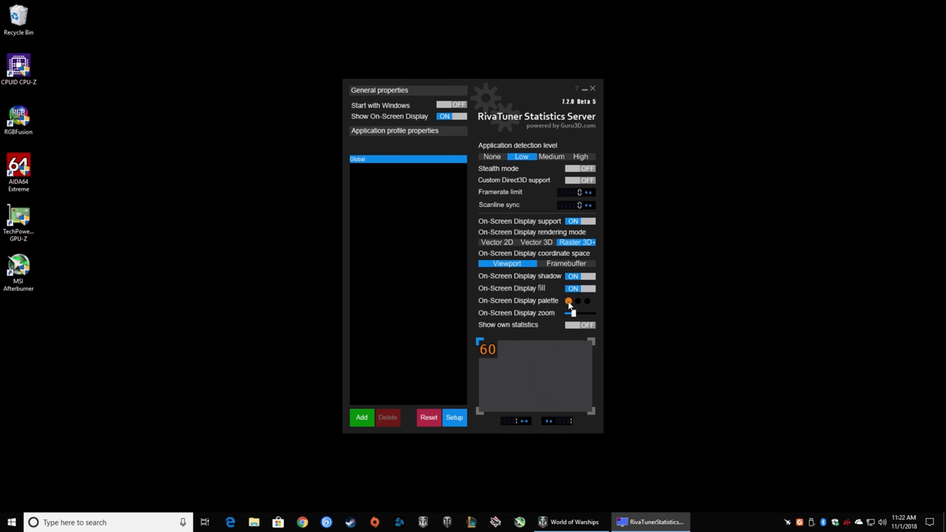
pyautogui.click(569, 301)
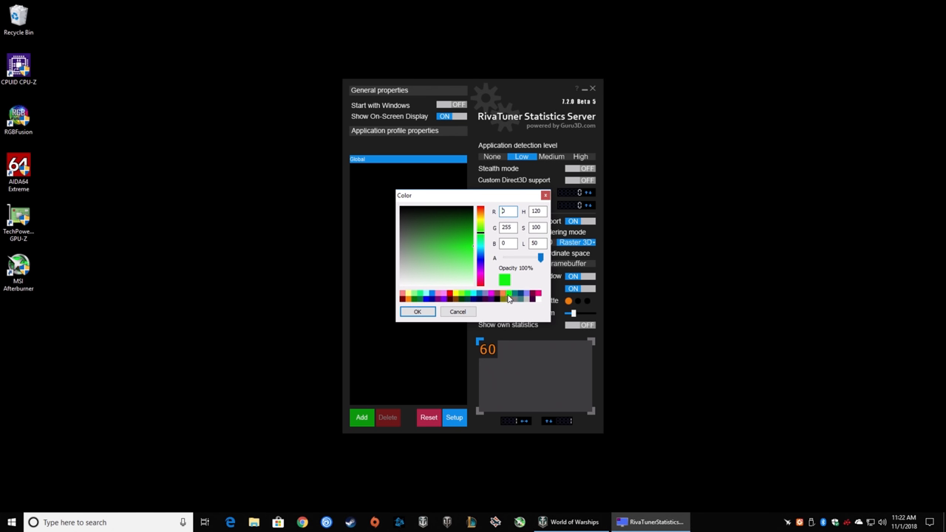
pyautogui.click(417, 311)
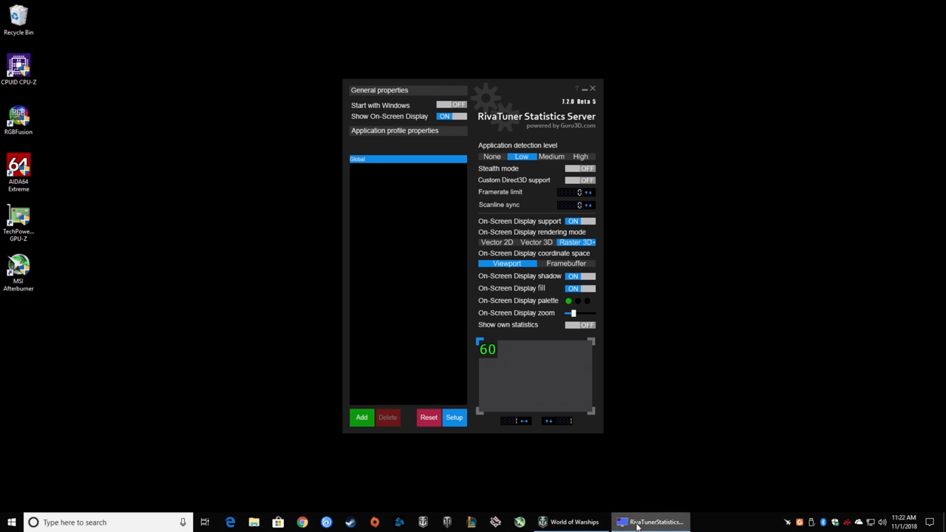